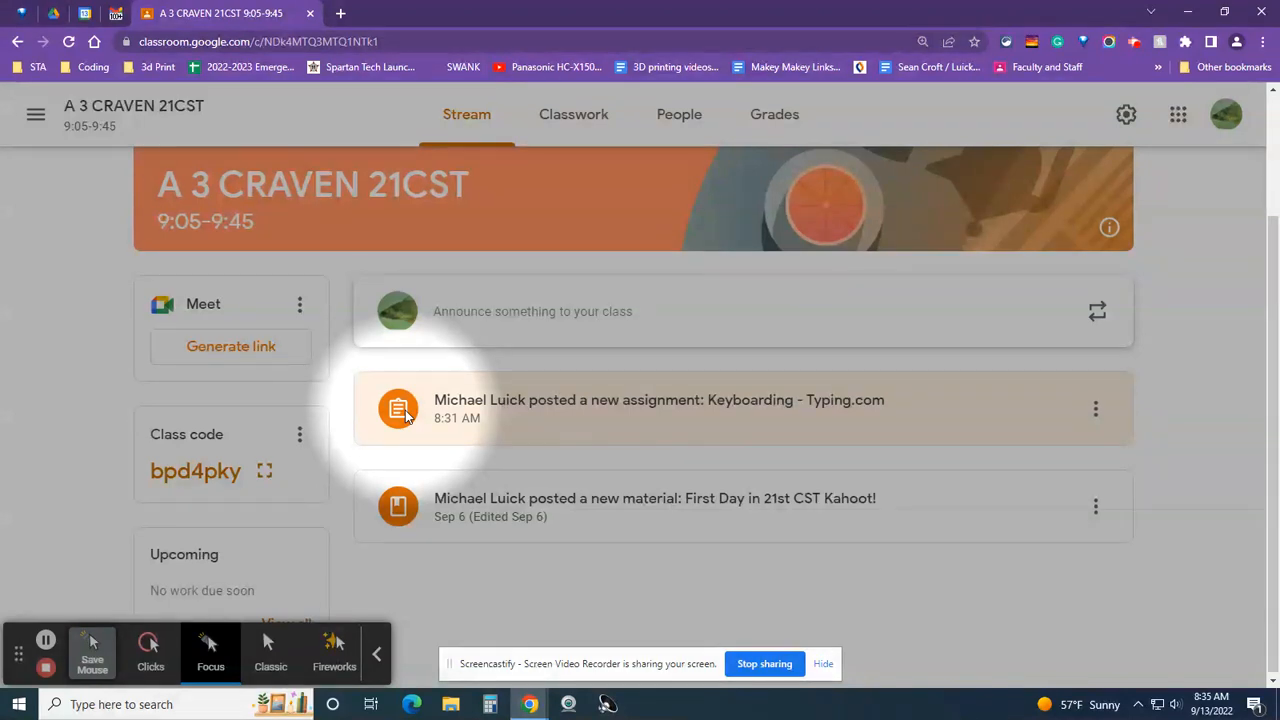
{"action": "mouse_move", "coordinate": [816, 408]}
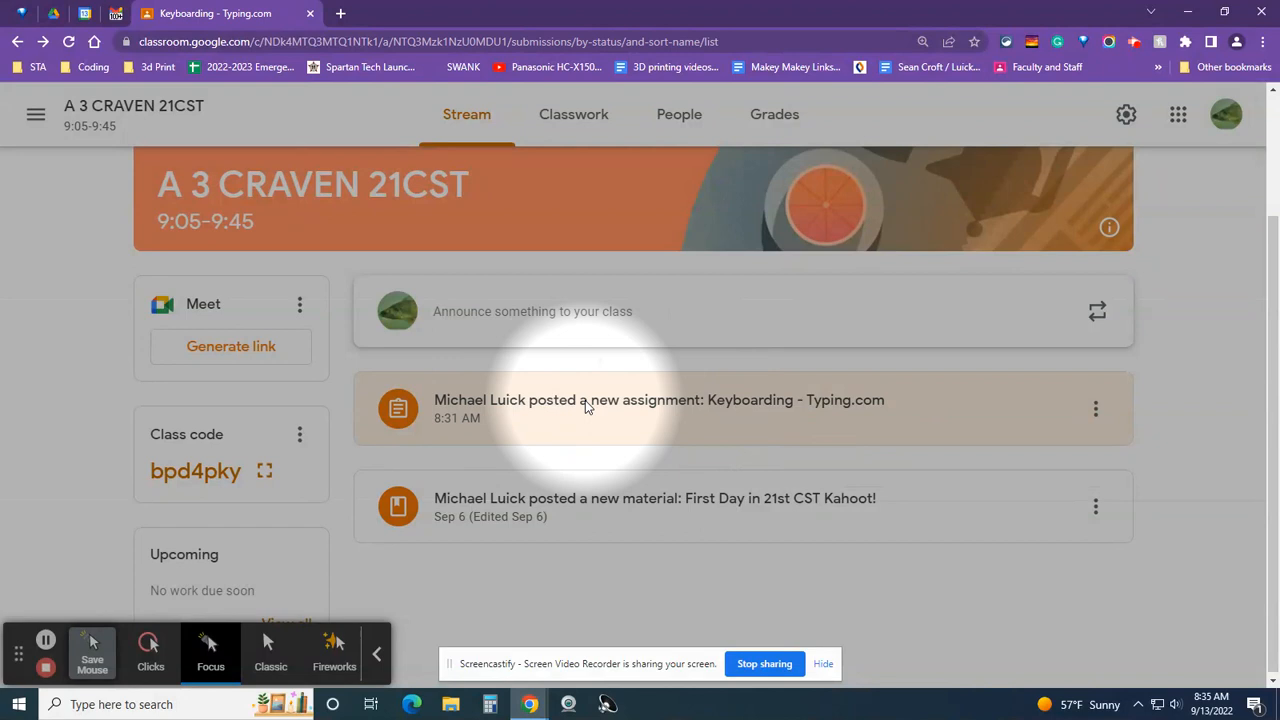
Open the 'Keyboarding - Typing.com' assignment post from the class Stream.
{"action": "left_click", "coordinate": [660, 400]}
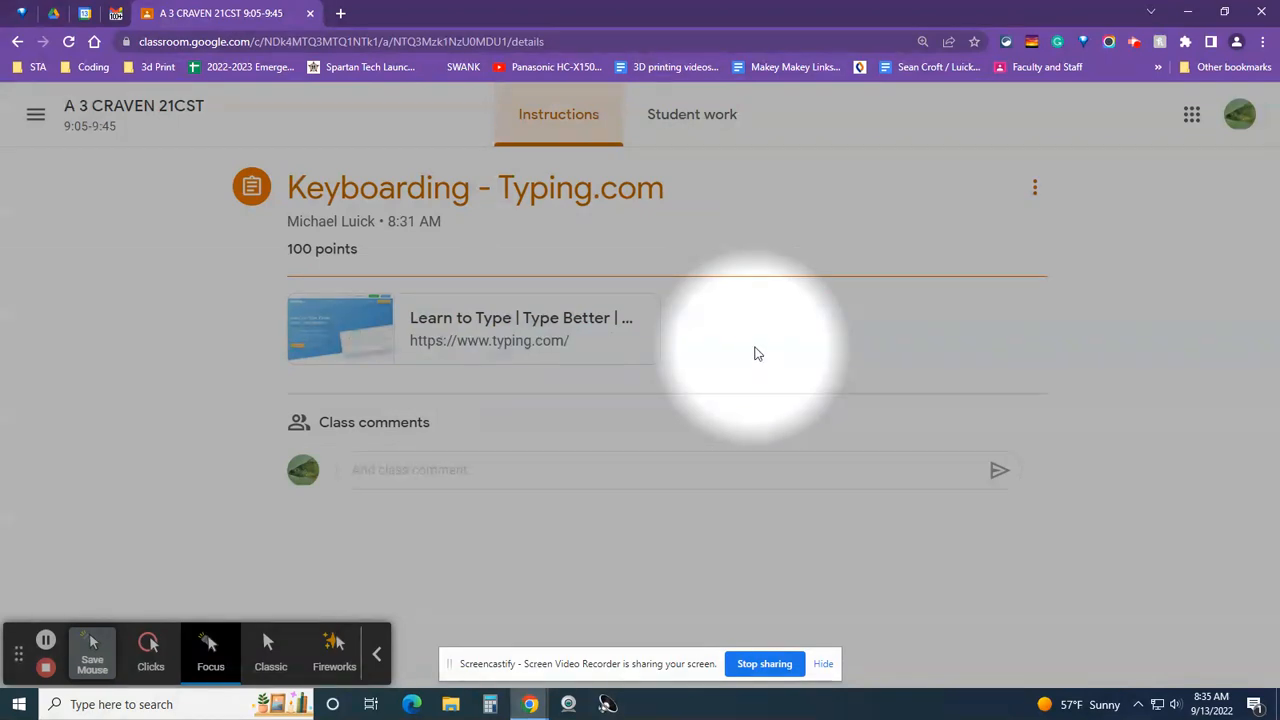
{"action": "mouse_move", "coordinate": [536, 340]}
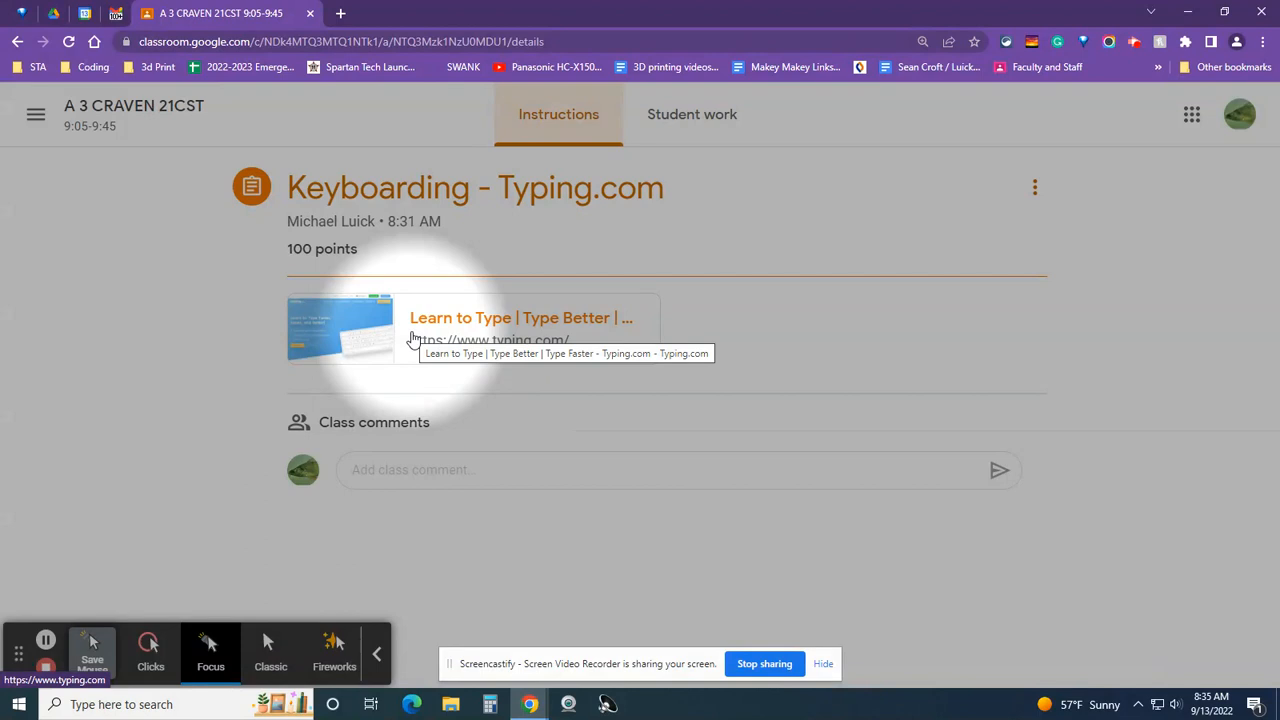
{"action": "mouse_move", "coordinate": [556, 340]}
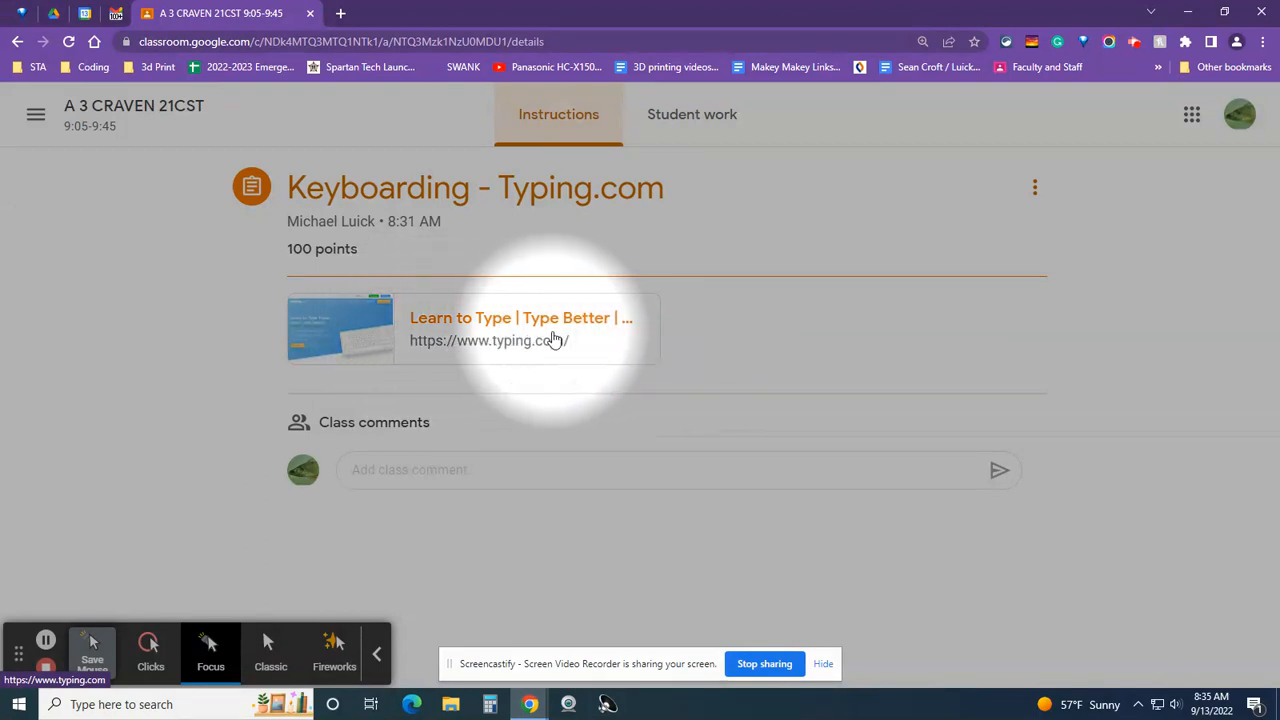
Follow the assignment's typing.com link and go to the Student Login page.
{"action": "left_click", "coordinate": [520, 318]}
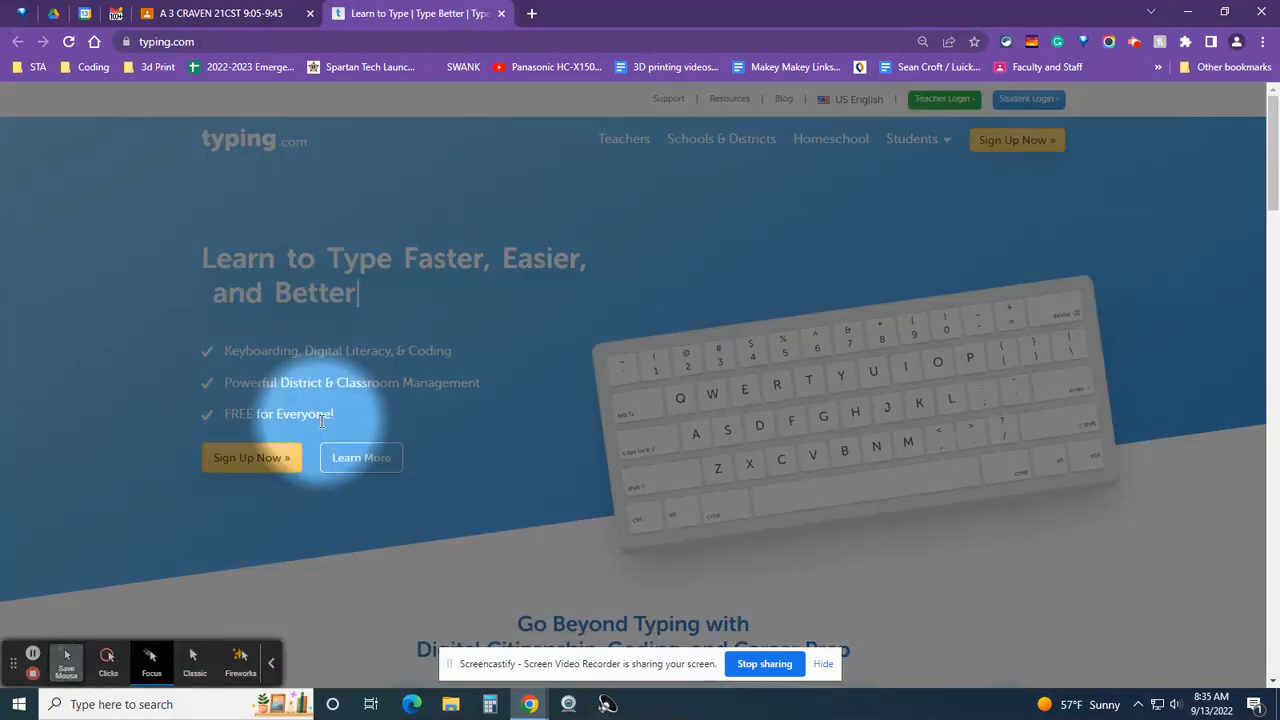
{"action": "mouse_move", "coordinate": [1030, 98]}
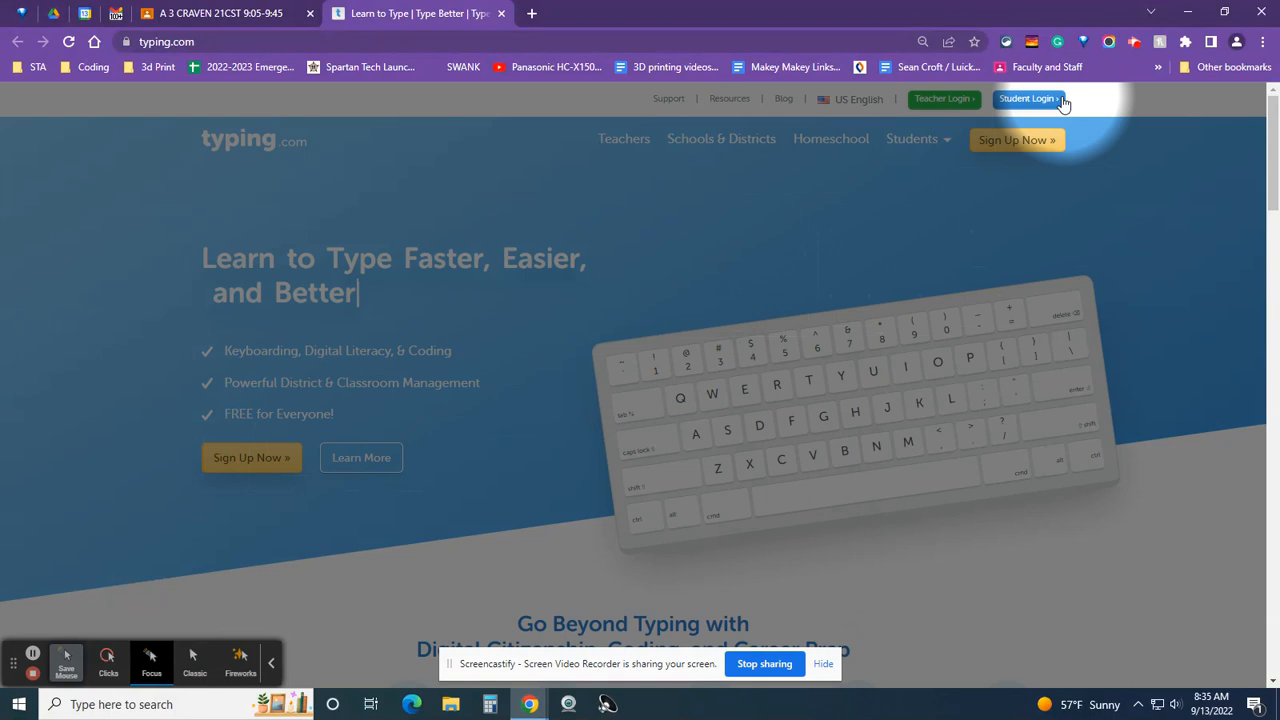
{"action": "mouse_move", "coordinate": [1030, 100]}
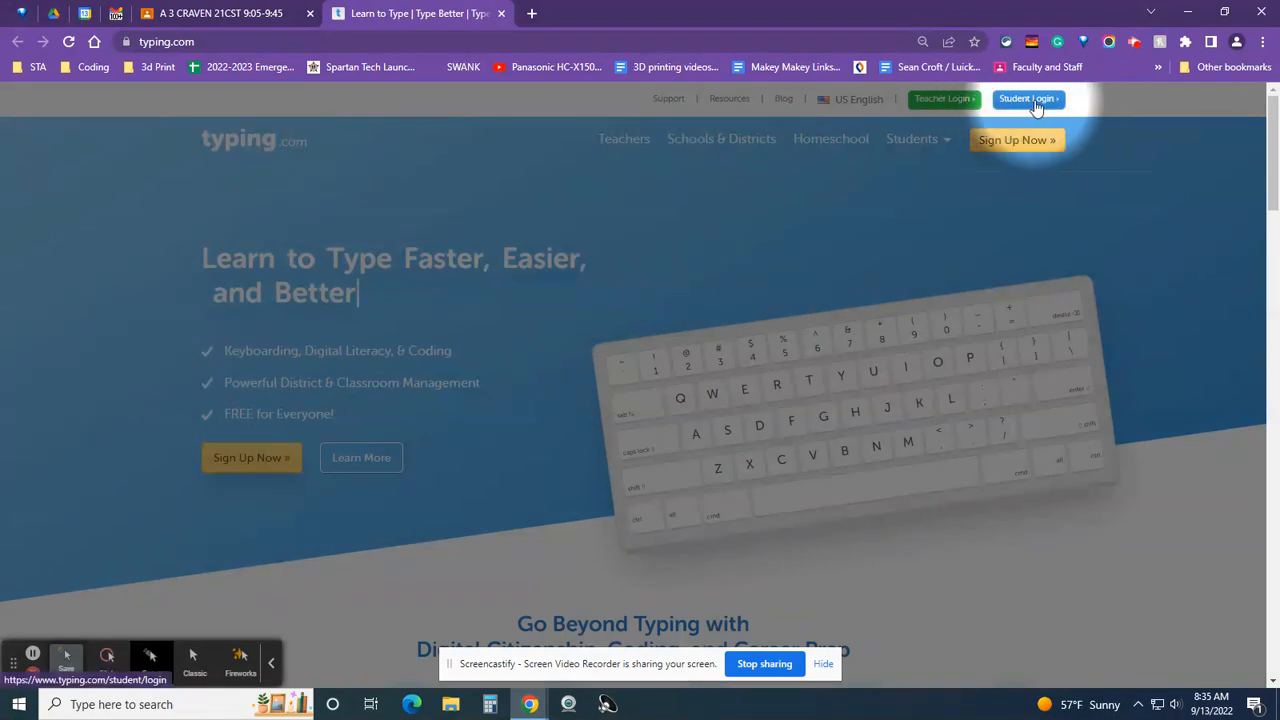
{"action": "left_click", "coordinate": [1016, 140]}
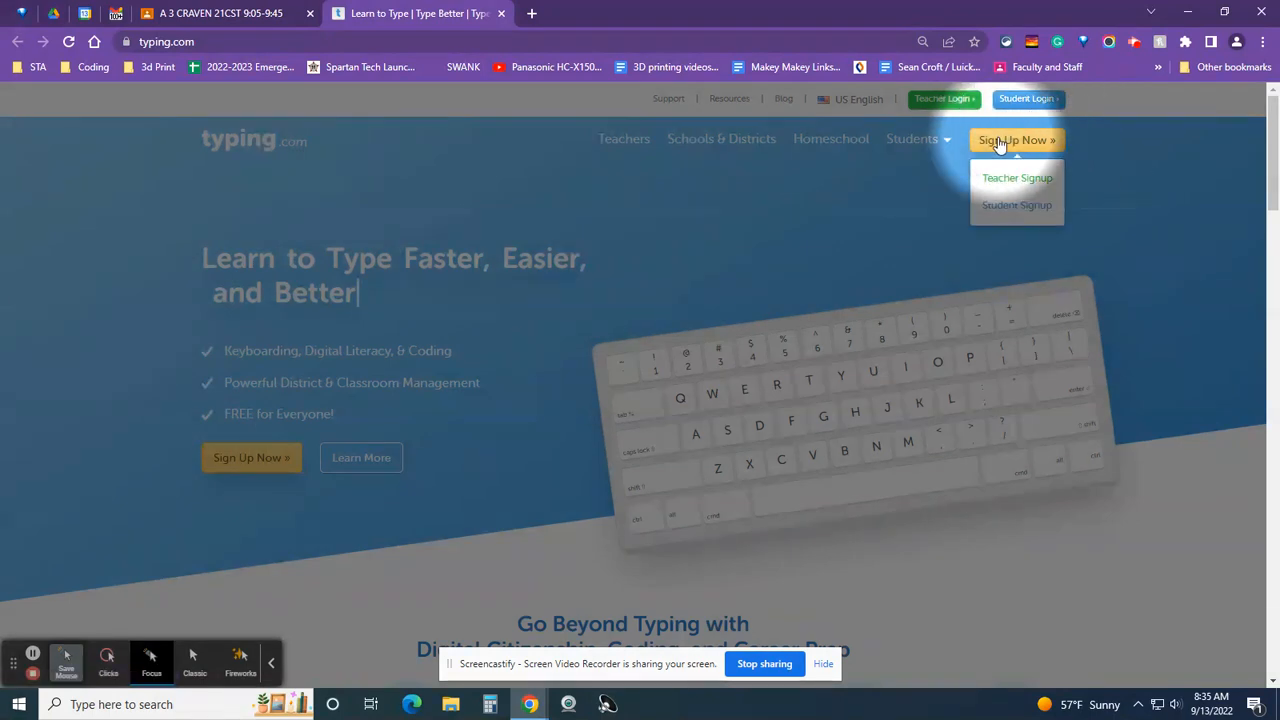
{"action": "left_click", "coordinate": [1028, 98]}
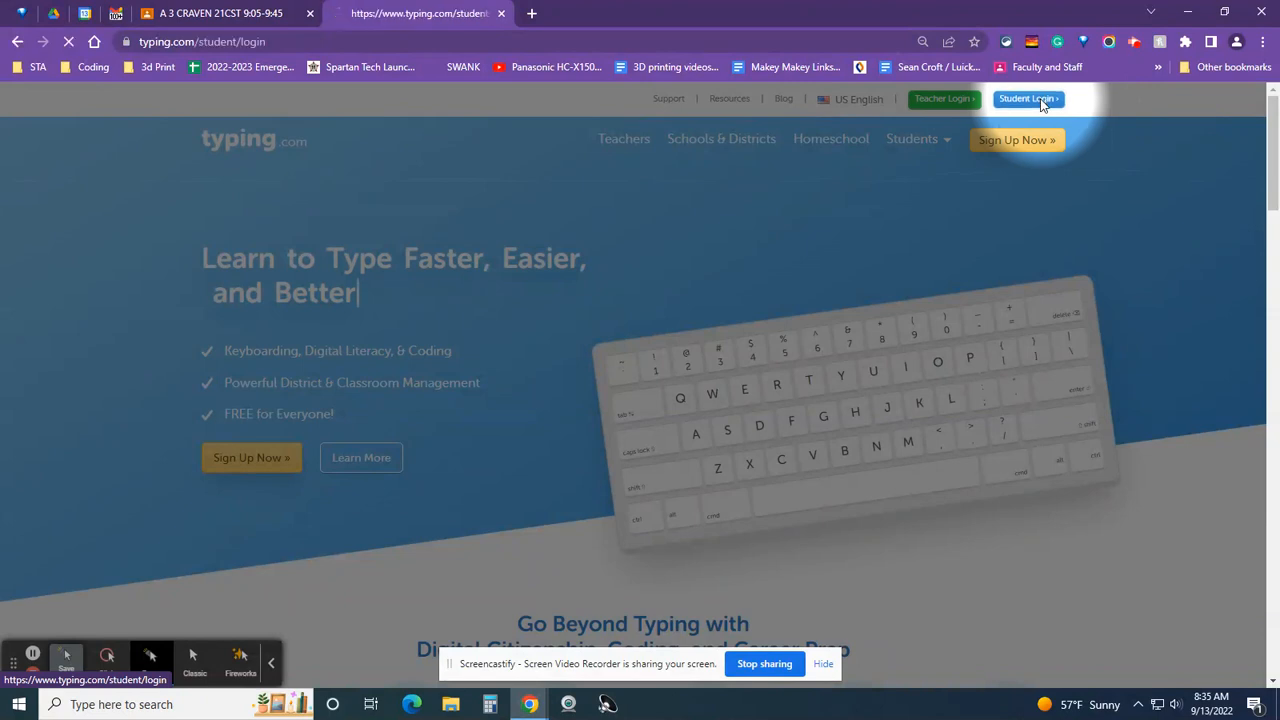
{"action": "left_click", "coordinate": [1028, 98]}
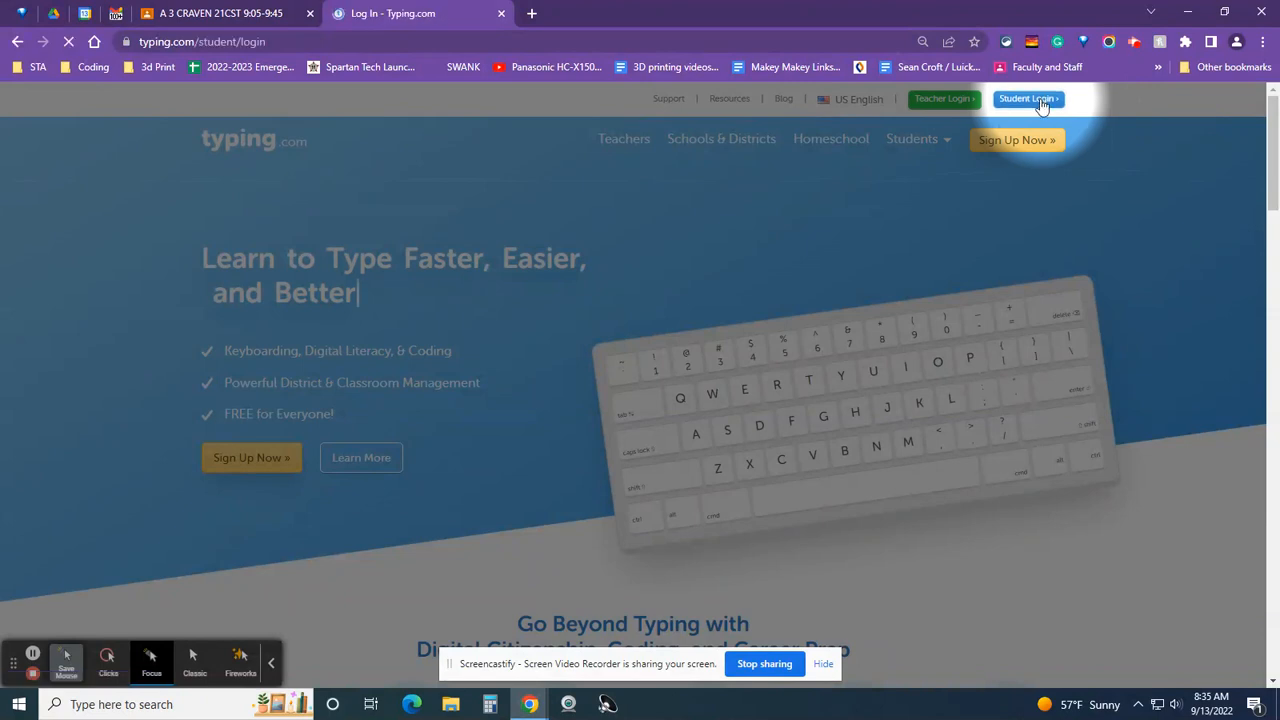
{"action": "left_click", "coordinate": [1028, 98]}
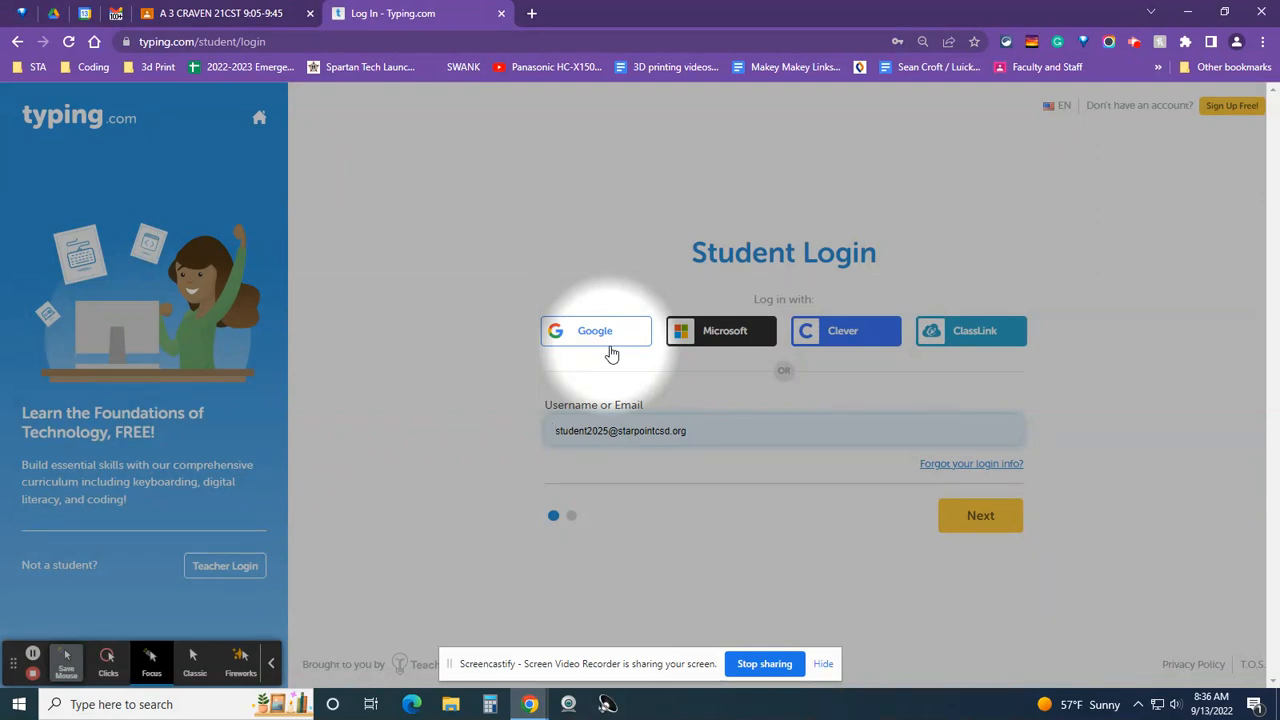
{"action": "left_click", "coordinate": [620, 430]}
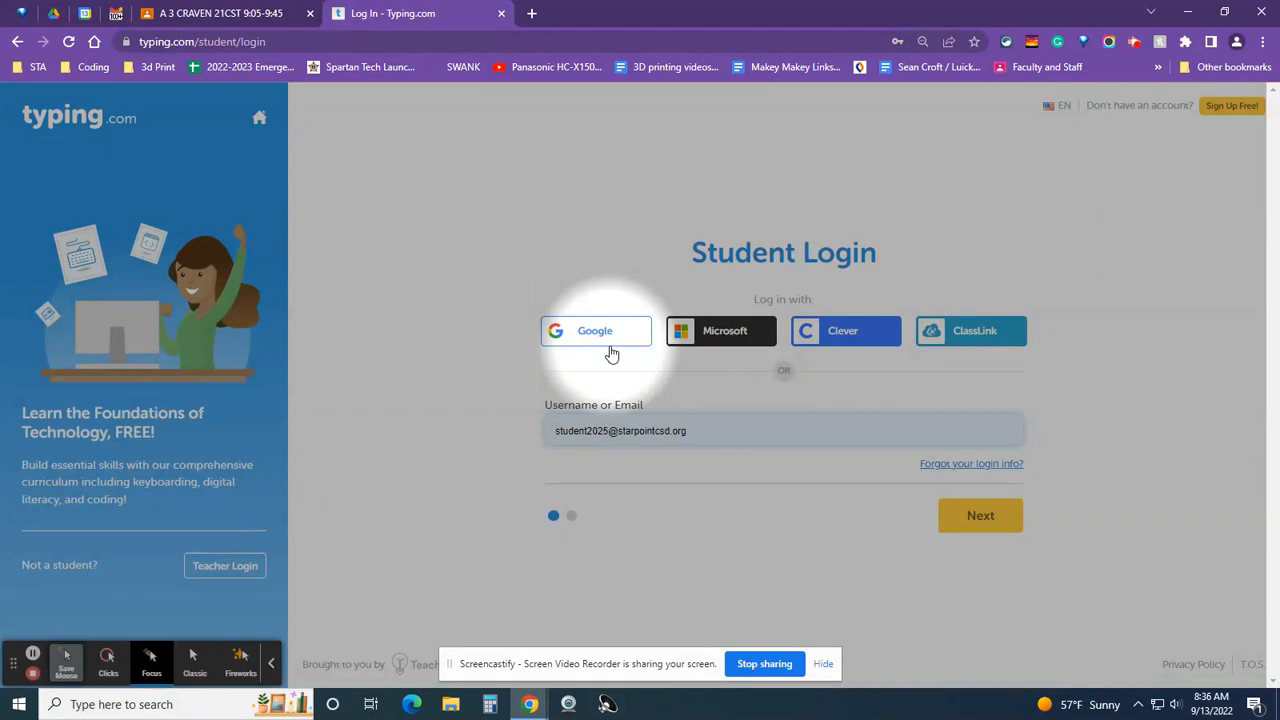
{"action": "mouse_move", "coordinate": [32, 662]}
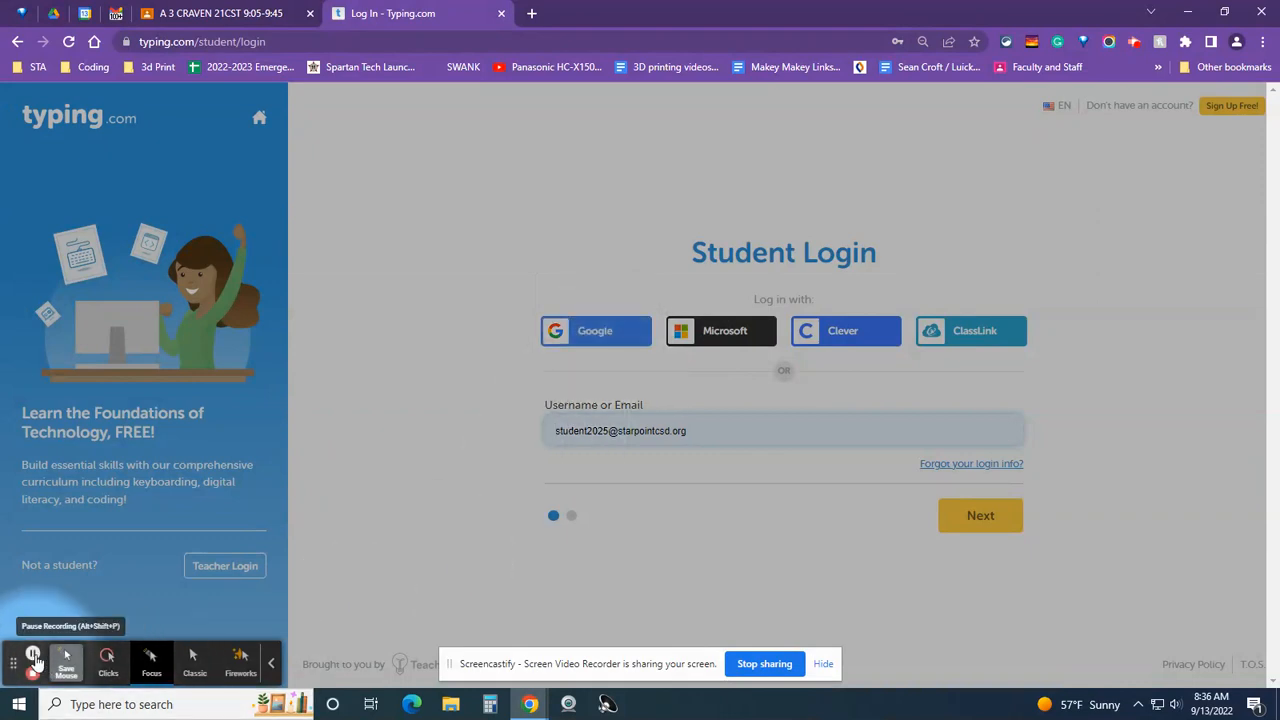
Choose the Google account to finish signing in and reach the Beginner lessons dashboard.
{"action": "left_click", "coordinate": [980, 516]}
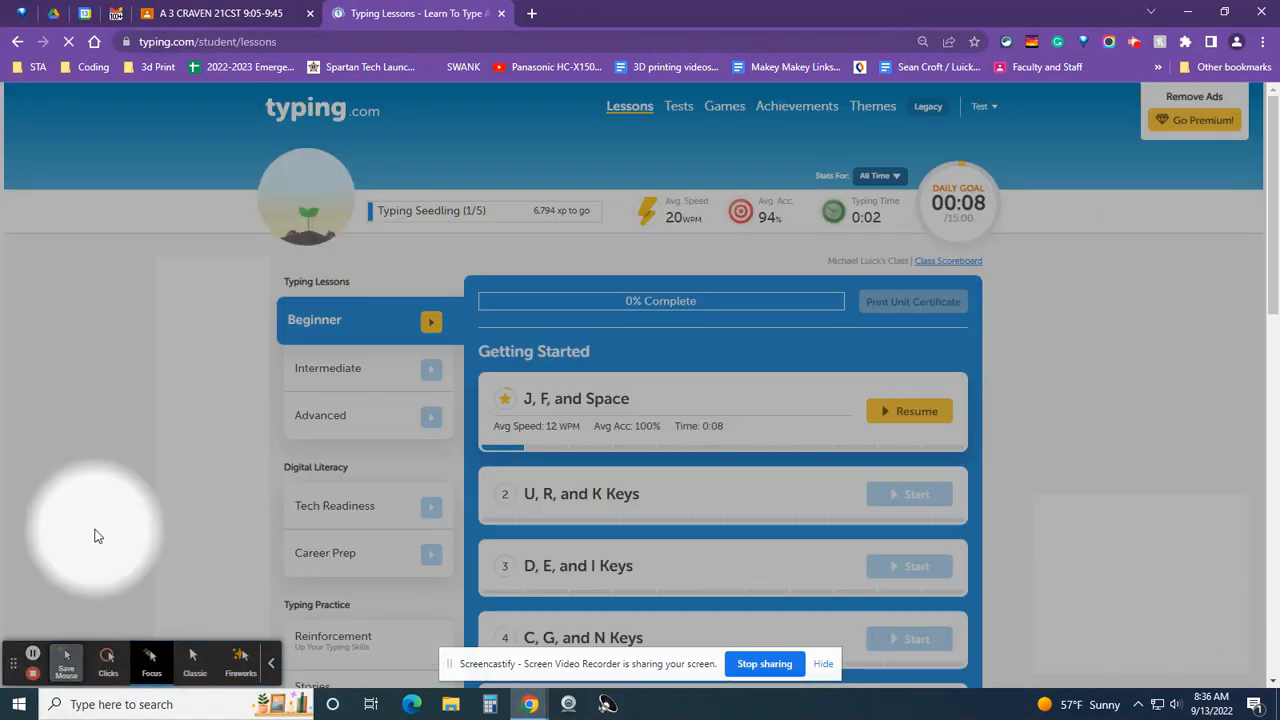
{"action": "mouse_move", "coordinate": [120, 468]}
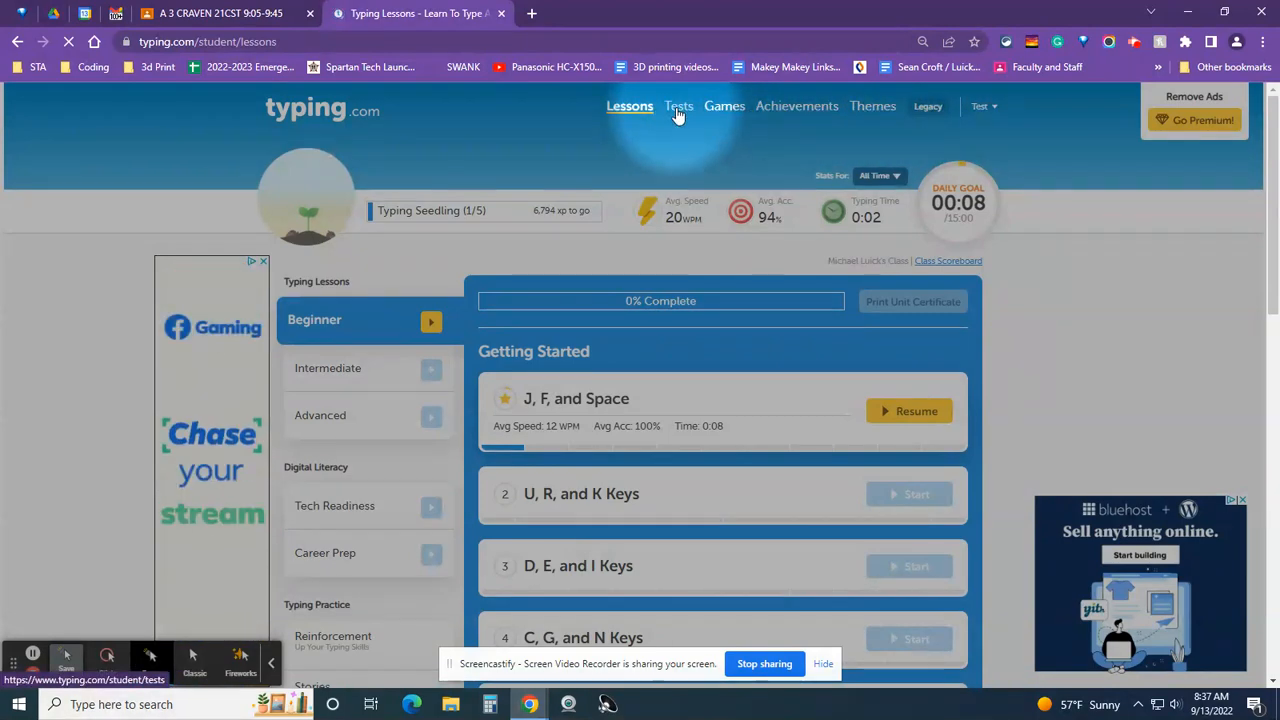
Go to Tests and start the 1:00 timed test on the auroras passage.
{"action": "left_click", "coordinate": [678, 106]}
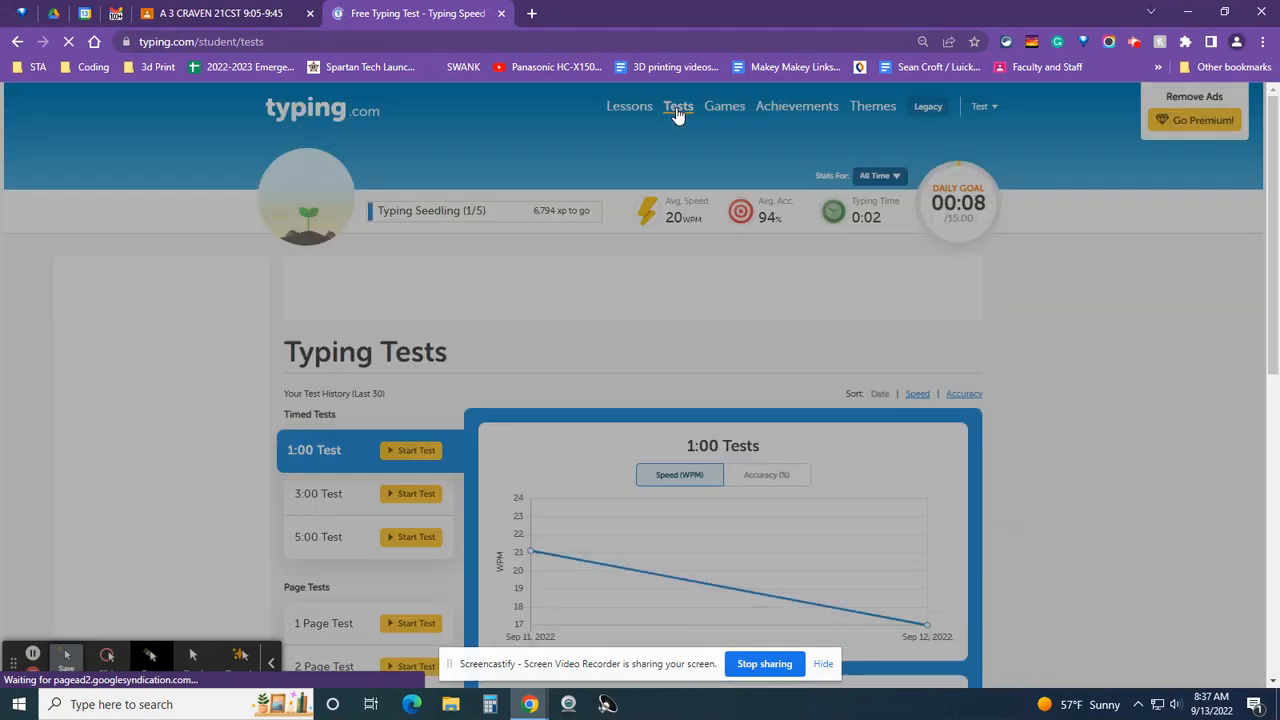
{"action": "scroll", "scroll_direction": "down", "scroll_amount": 3}
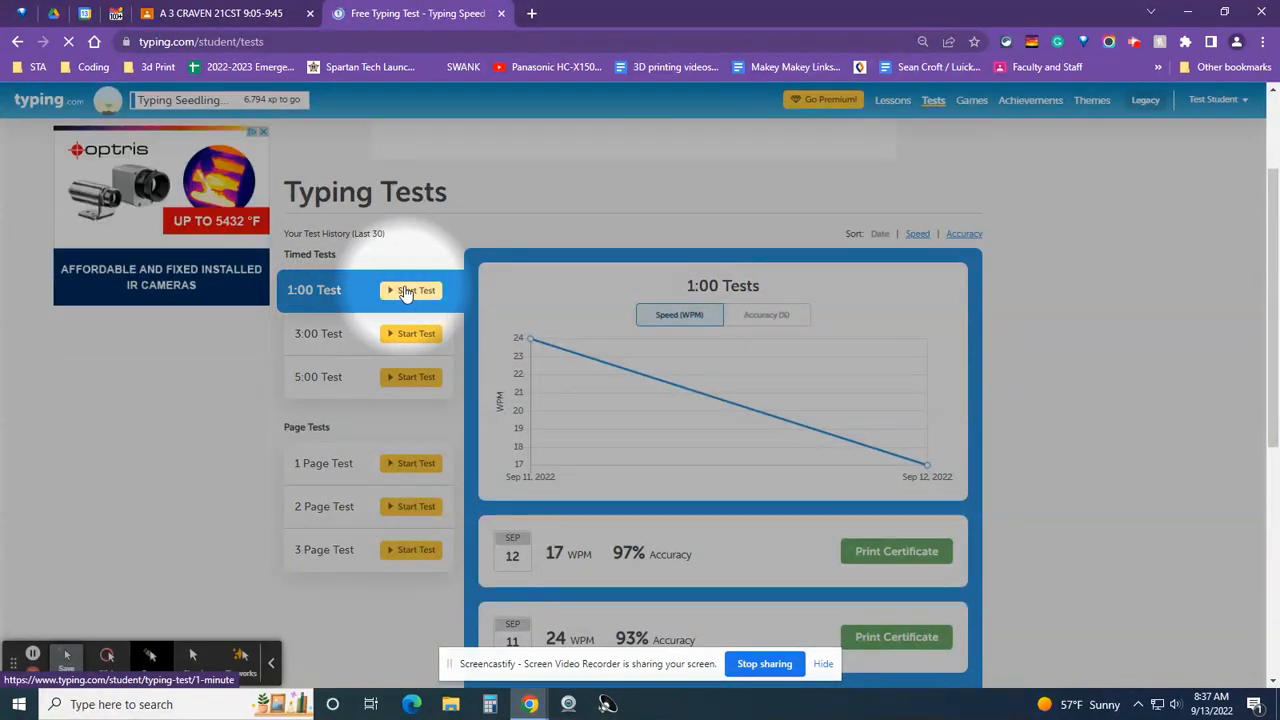
{"action": "left_click", "coordinate": [416, 290]}
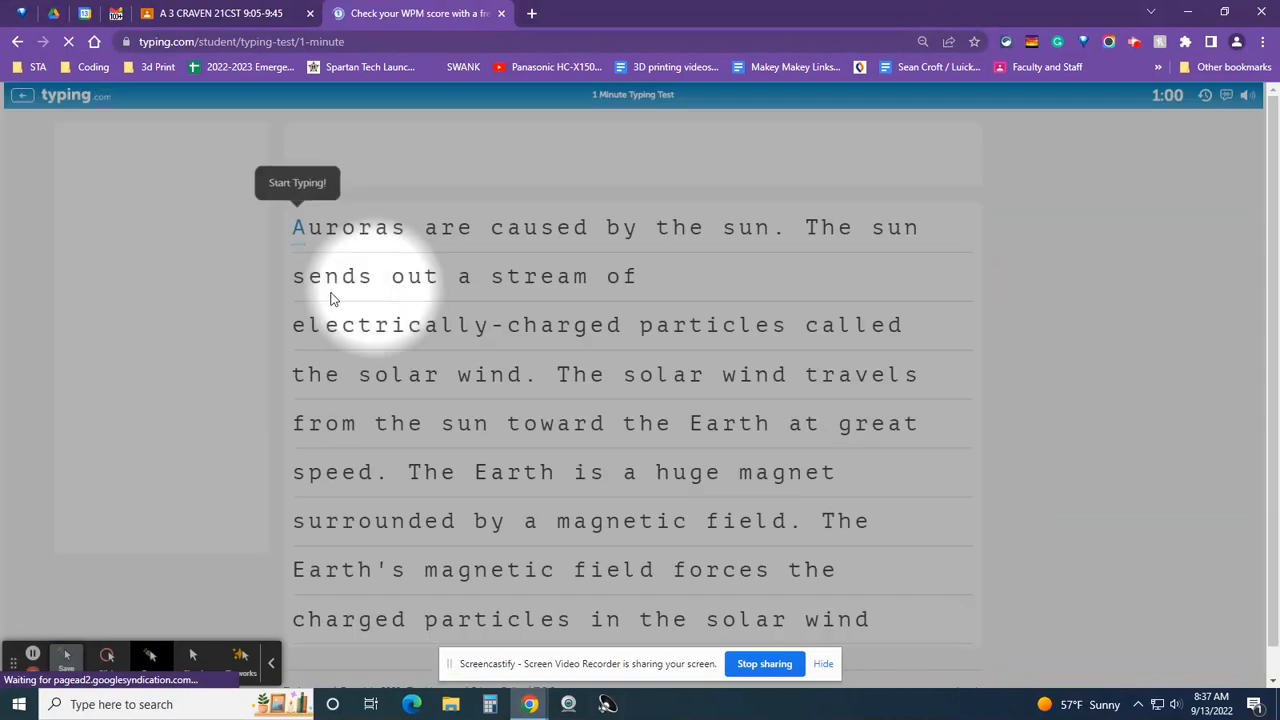
{"action": "mouse_move", "coordinate": [220, 300]}
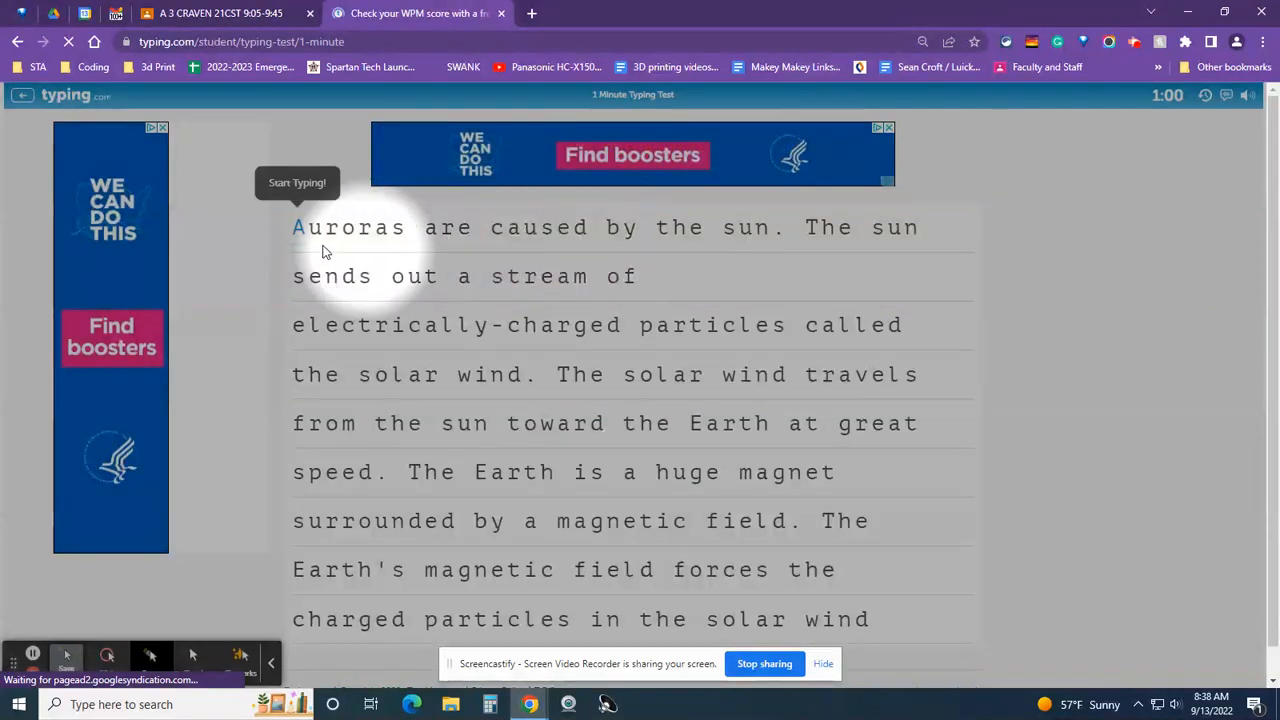
Type the auroras passage until the 1:00 timer ends, scoring 25 WPM at 96% accuracy.
{"action": "left_click", "coordinate": [296, 228]}
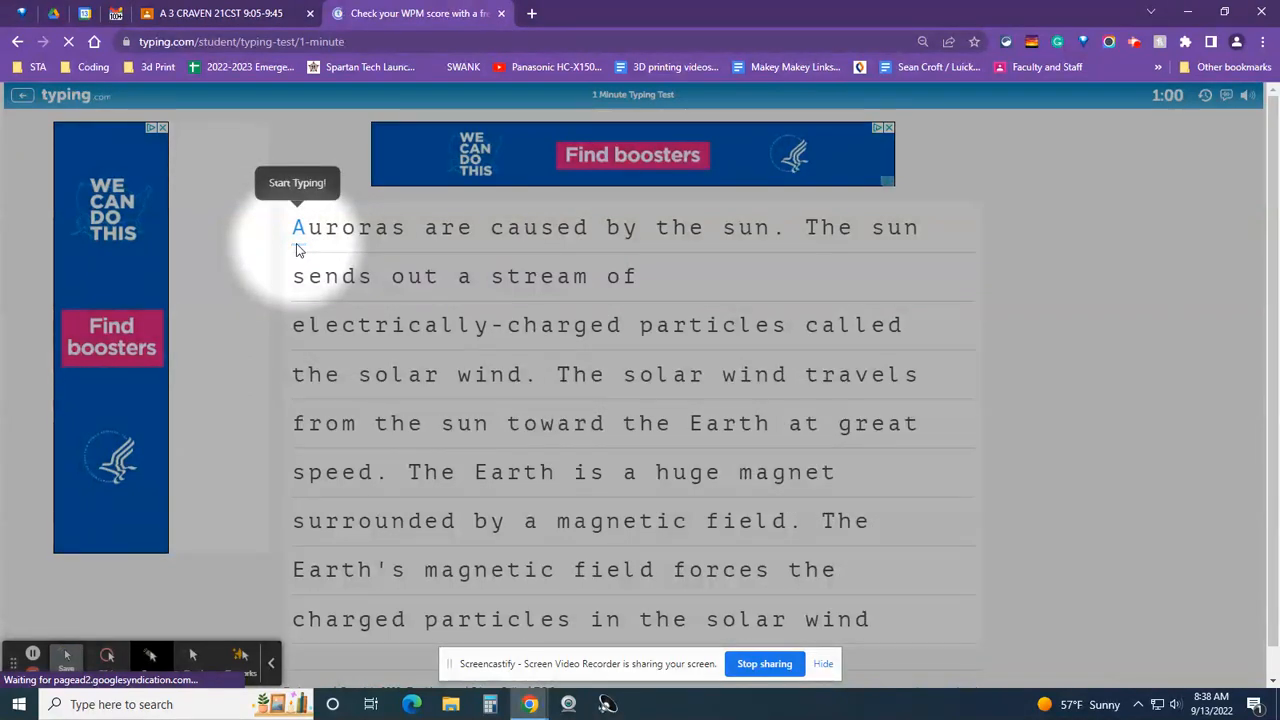
{"action": "type", "text": "Auror"}
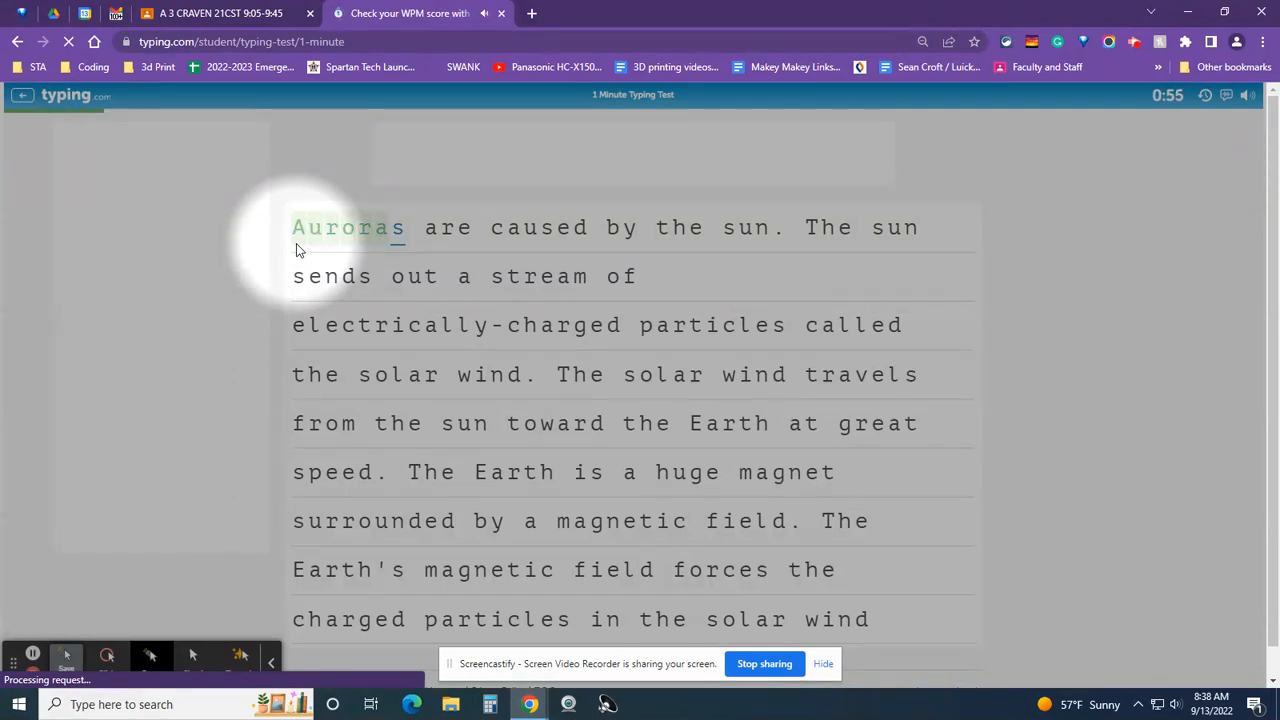
{"action": "type", "text": "are"}
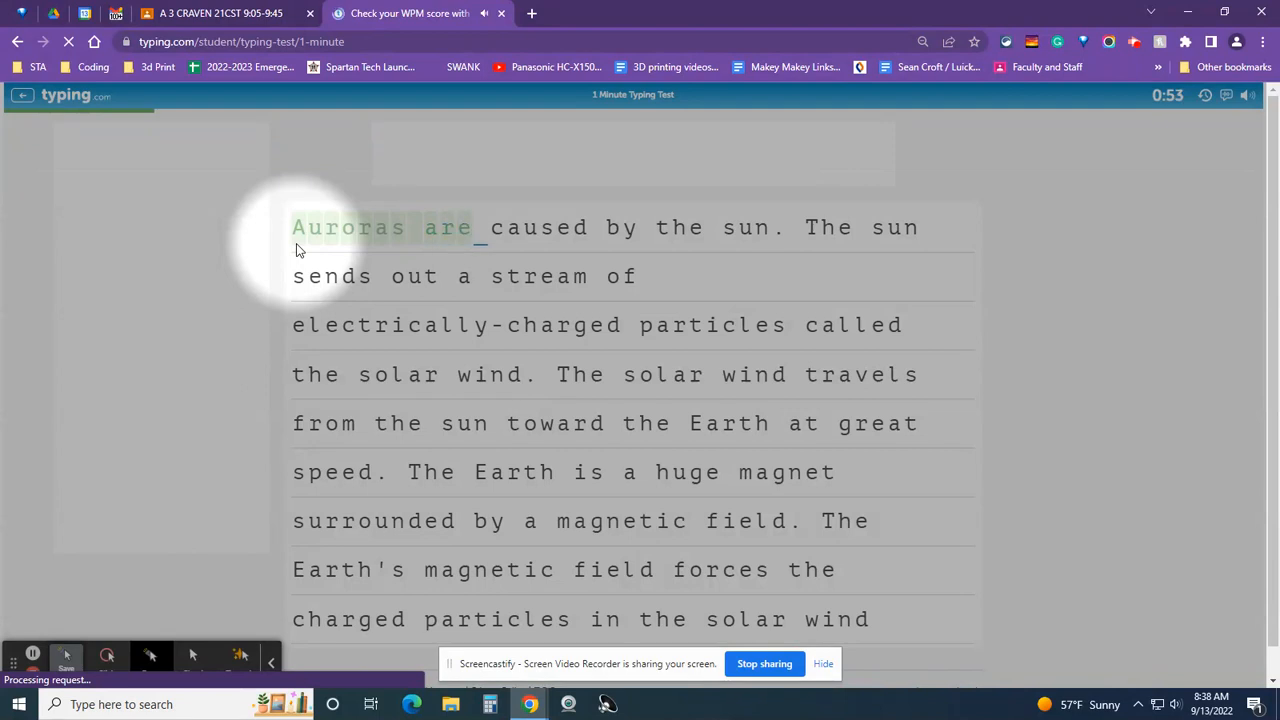
{"action": "type", "text": "c"}
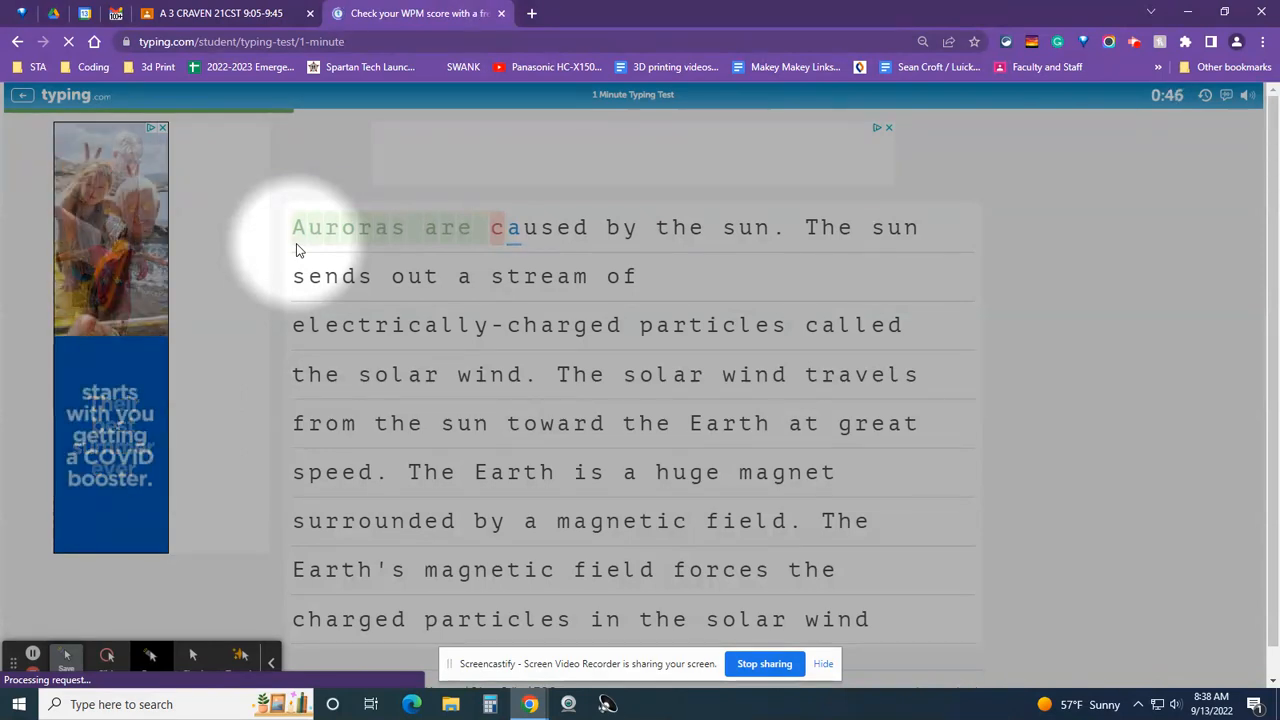
{"action": "type", "text": "us"}
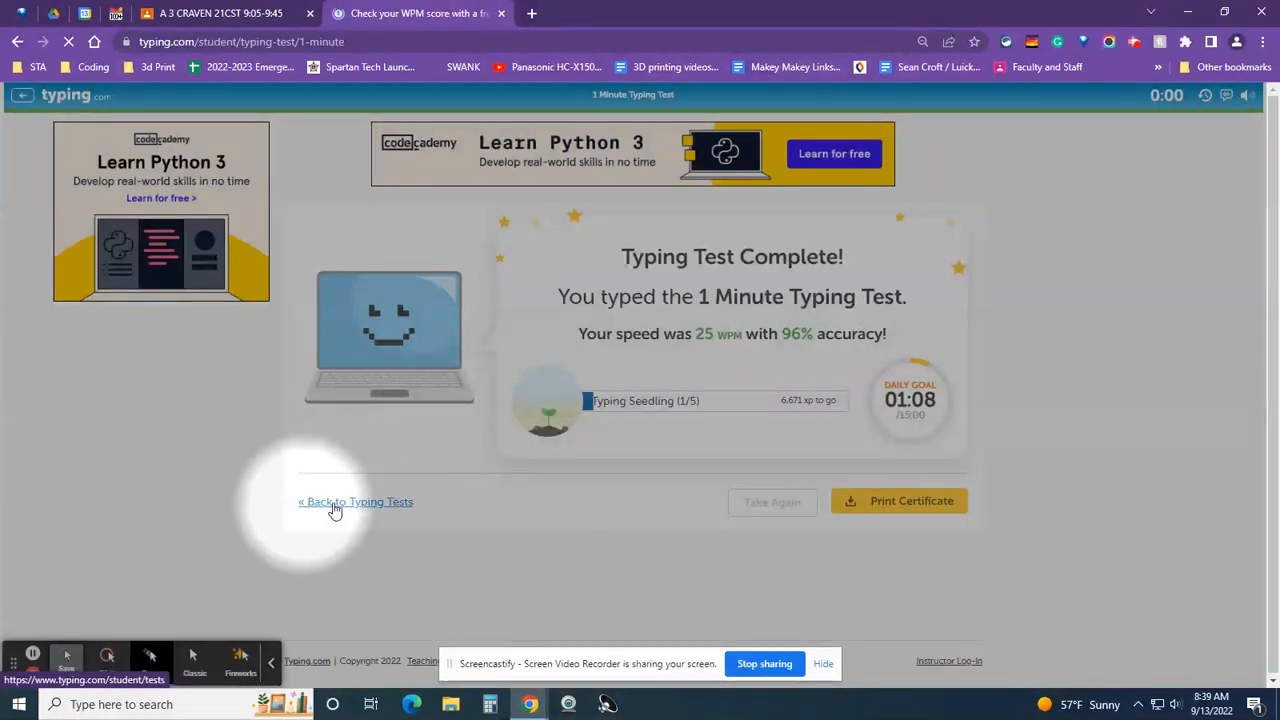
Go back to Typing Tests and review the 1:00 test history graph including the new 25 WPM result.
{"action": "left_click", "coordinate": [356, 500]}
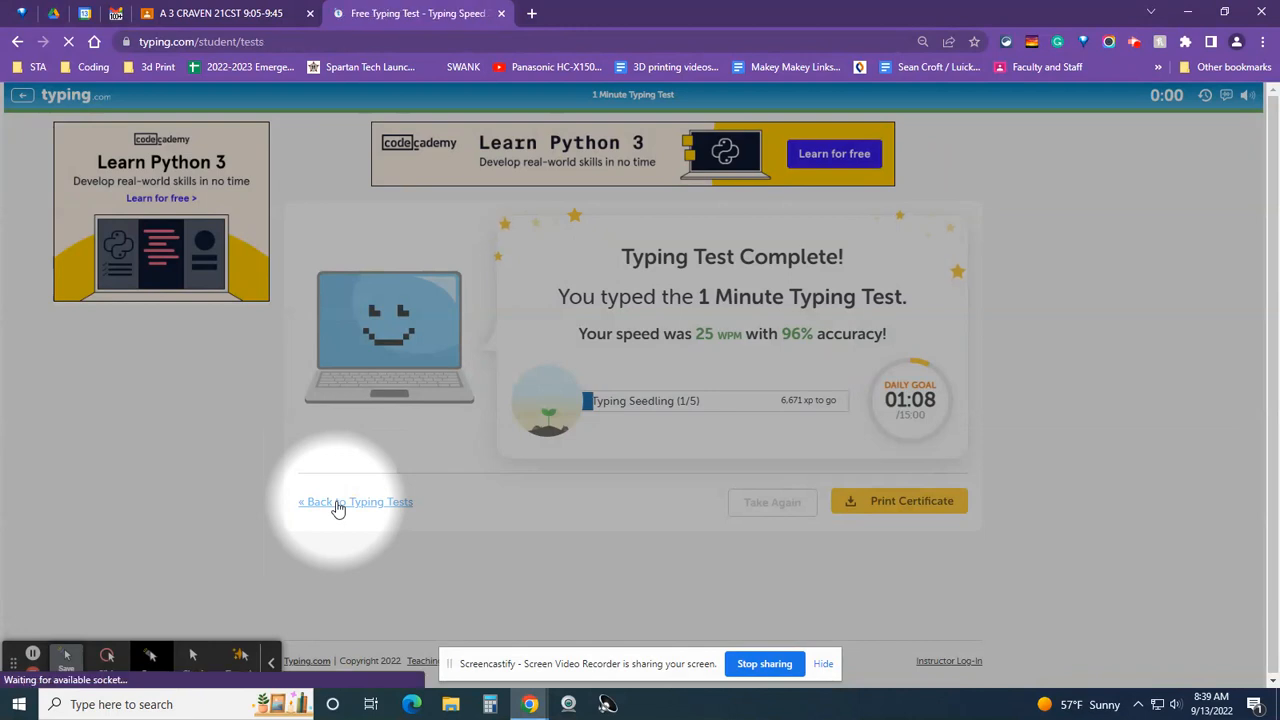
{"action": "left_click", "coordinate": [356, 500]}
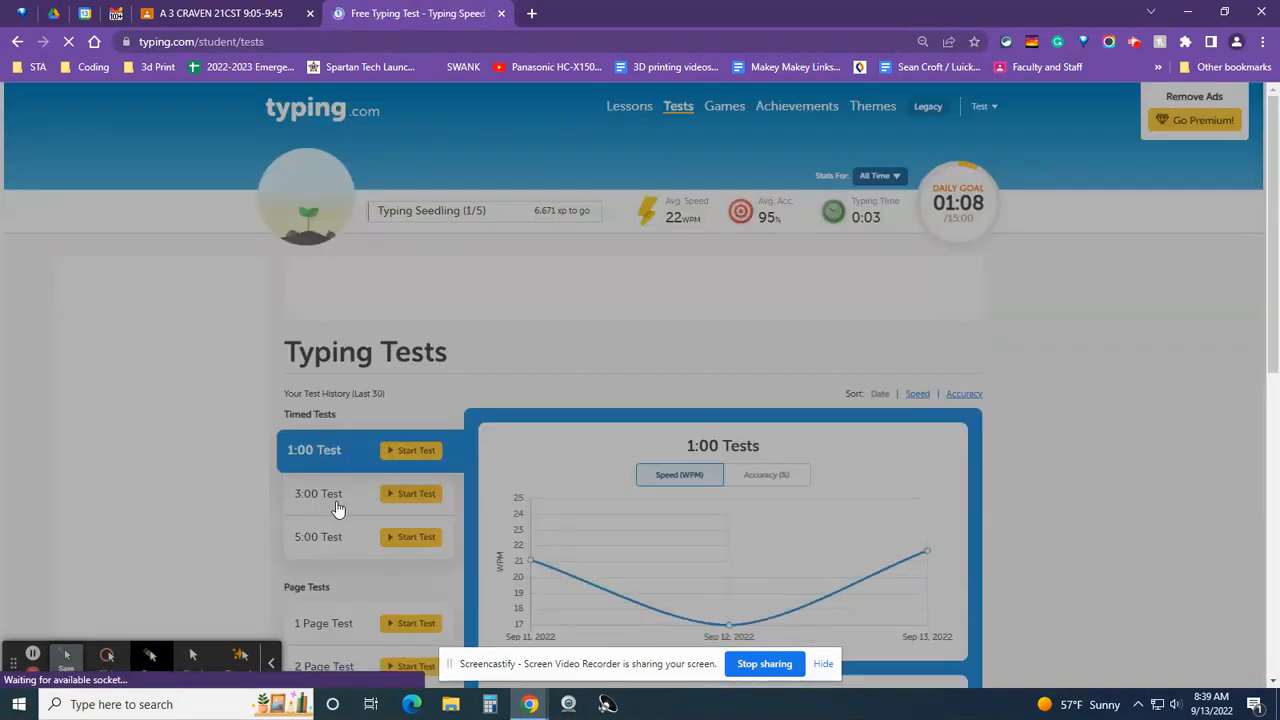
{"action": "scroll", "scroll_direction": "down", "scroll_amount": 3}
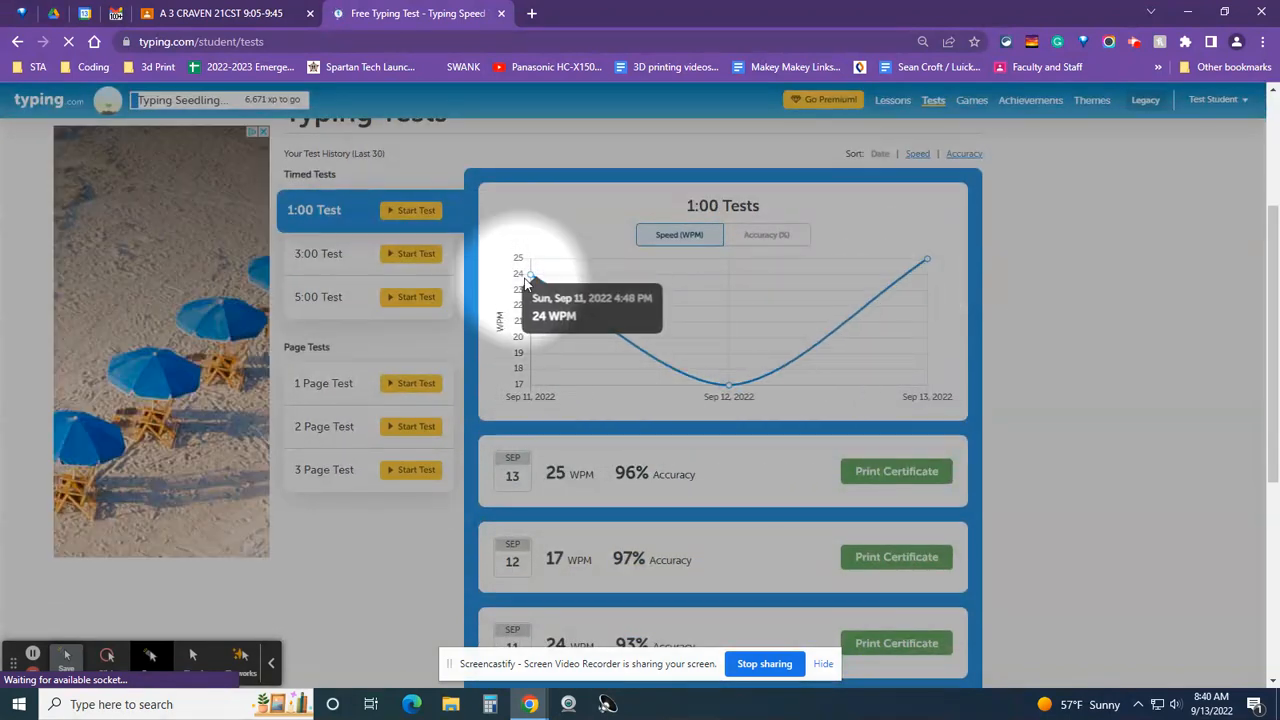
{"action": "mouse_move", "coordinate": [728, 384]}
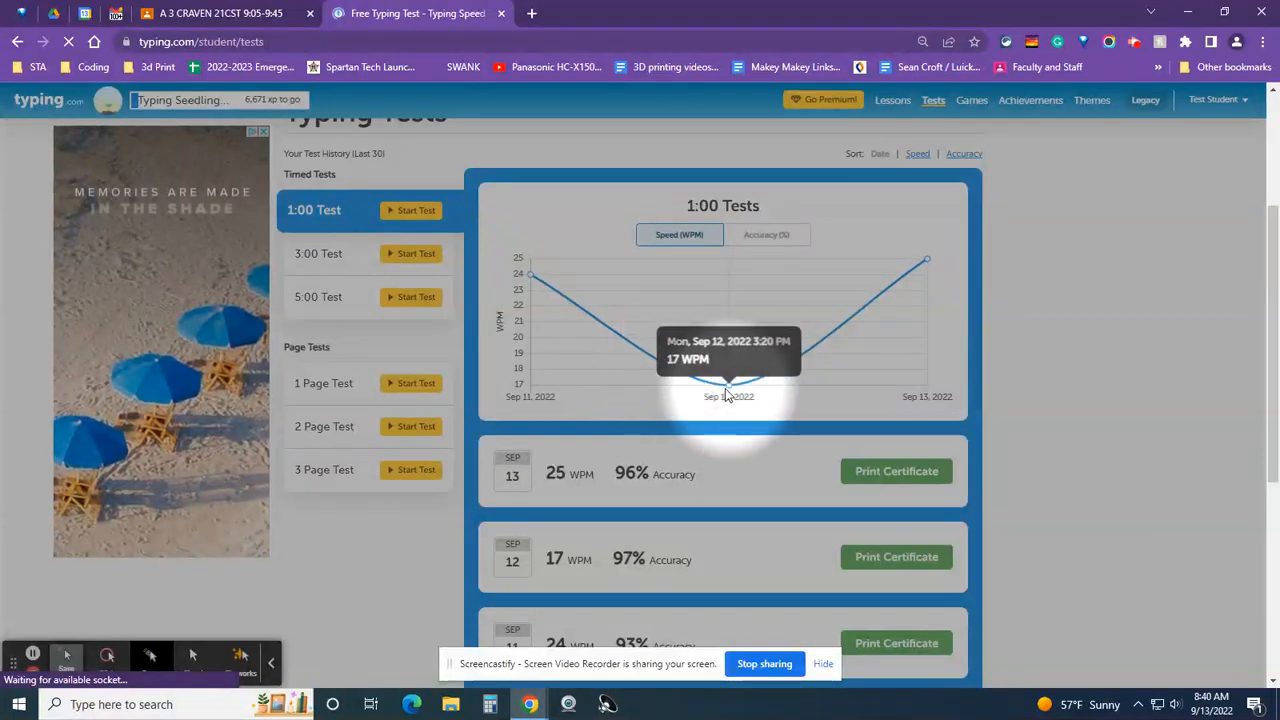
{"action": "mouse_move", "coordinate": [532, 278]}
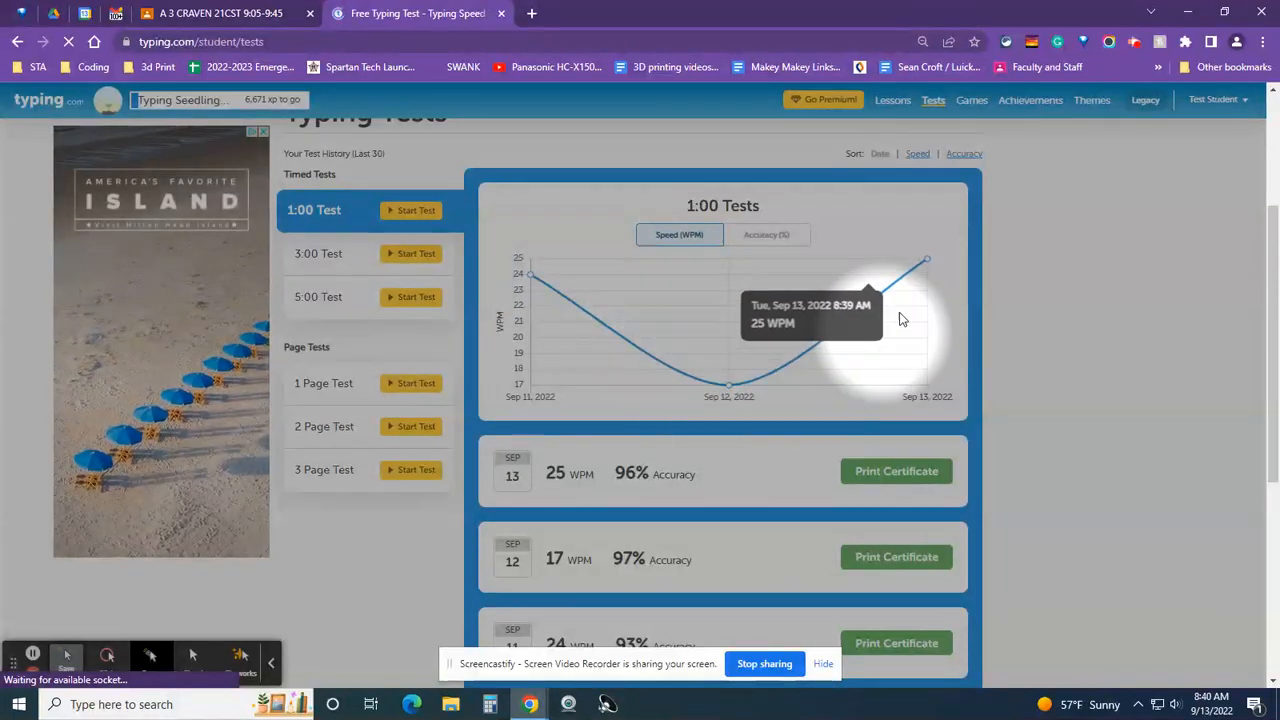
{"action": "scroll", "scroll_direction": "down", "scroll_amount": 3}
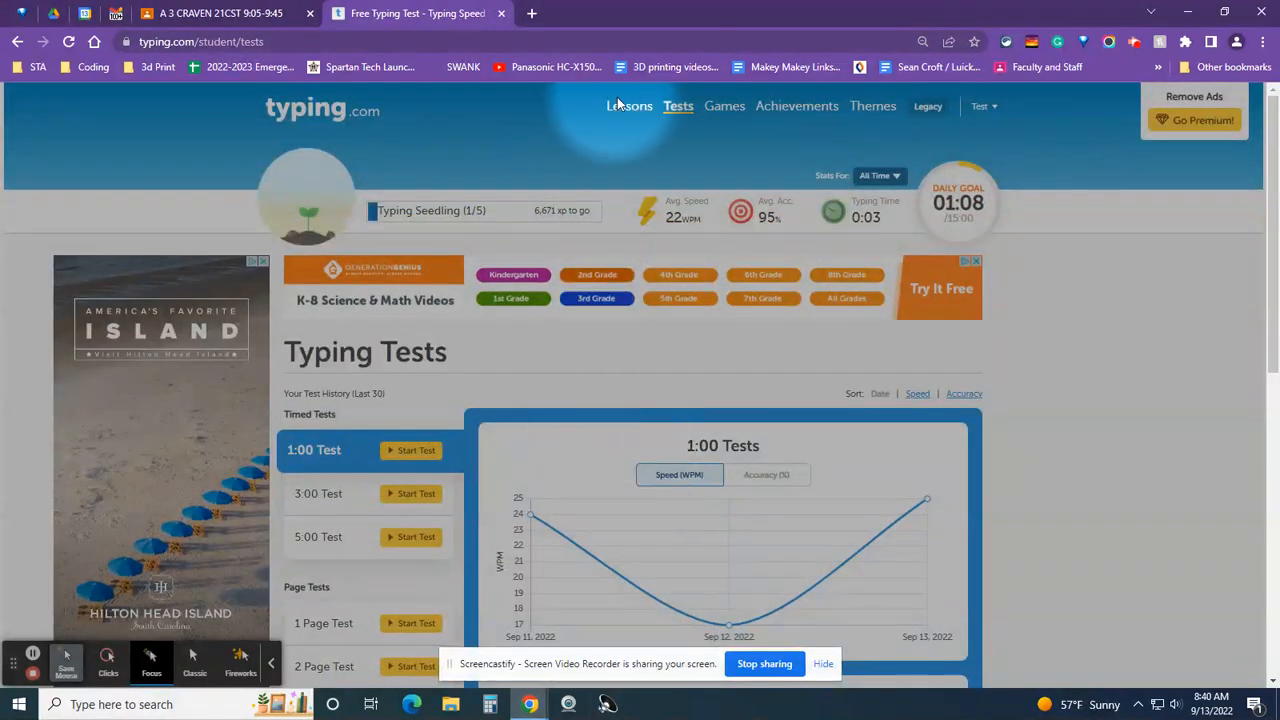
Browse through the Beginner lessons list on the Lessons page.
{"action": "left_click", "coordinate": [628, 106]}
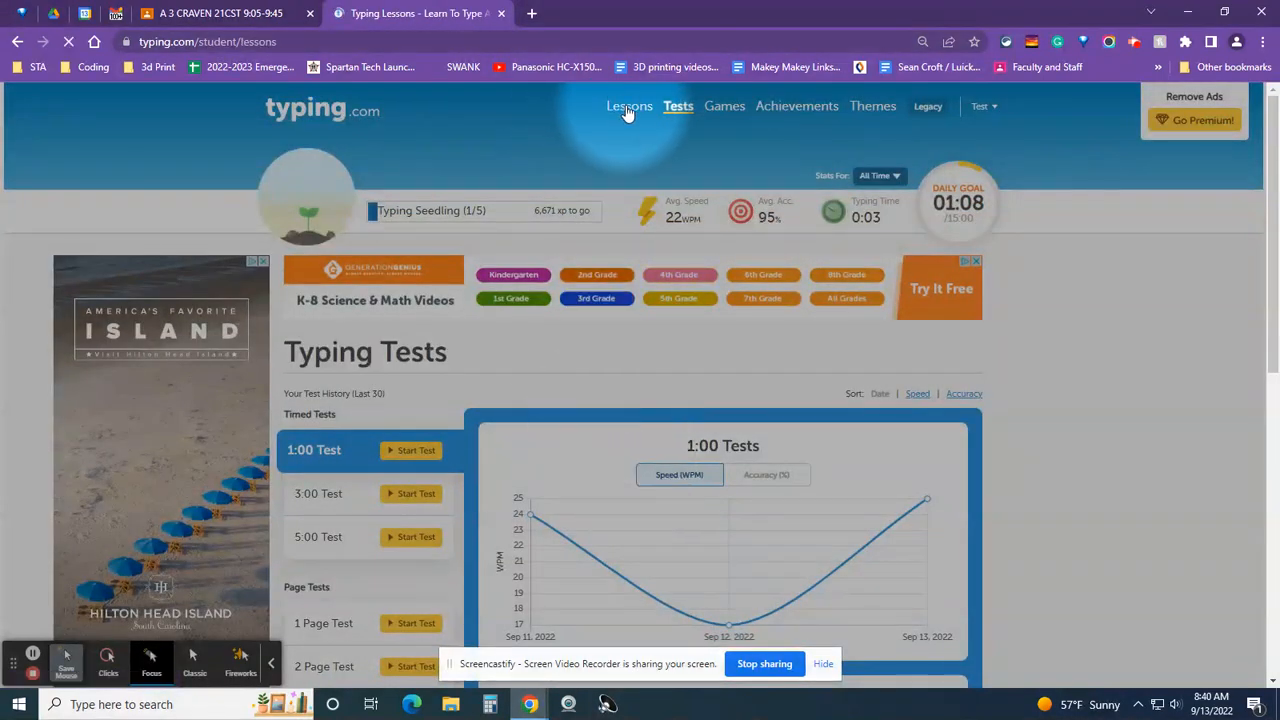
{"action": "left_click", "coordinate": [628, 106]}
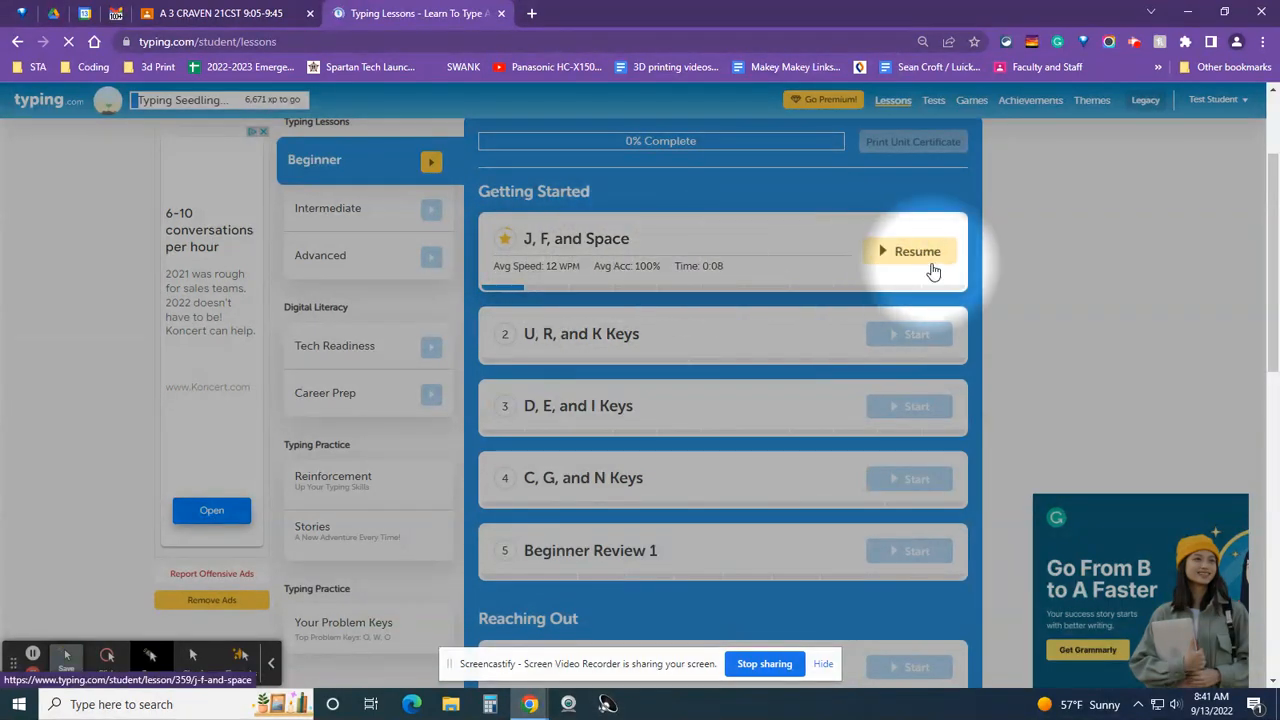
{"action": "mouse_move", "coordinate": [564, 296]}
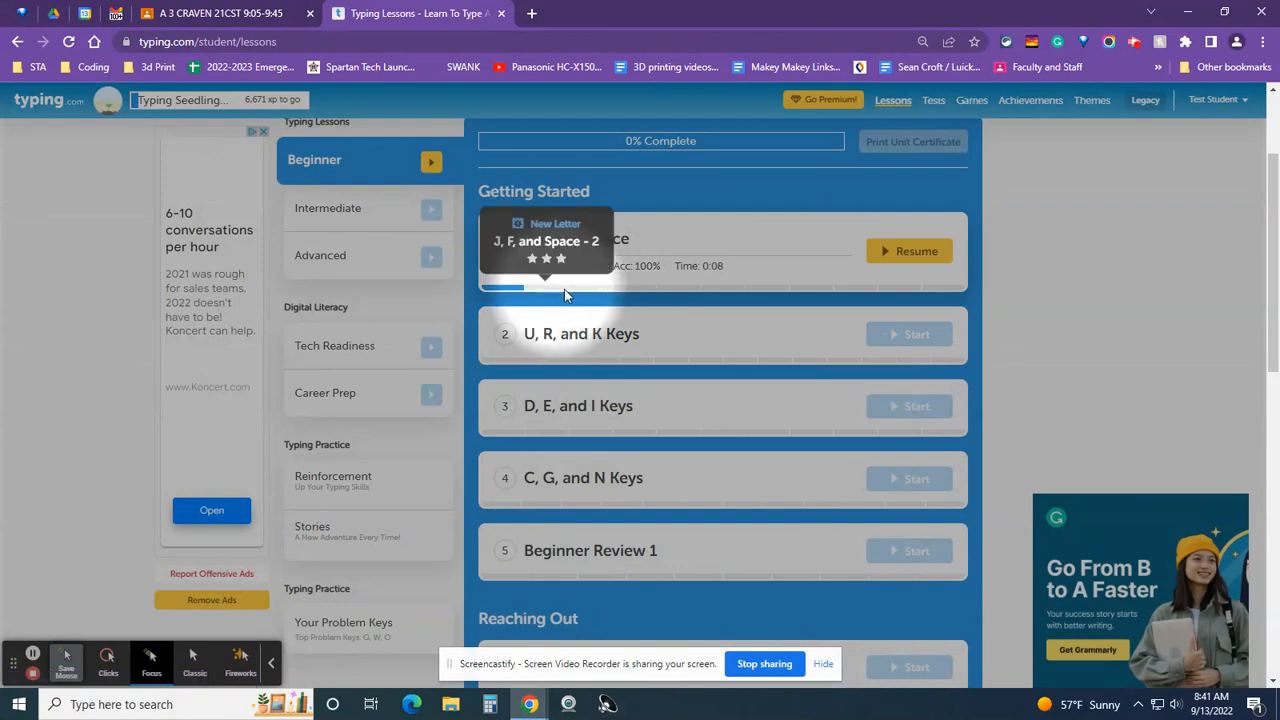
{"action": "mouse_move", "coordinate": [920, 284]}
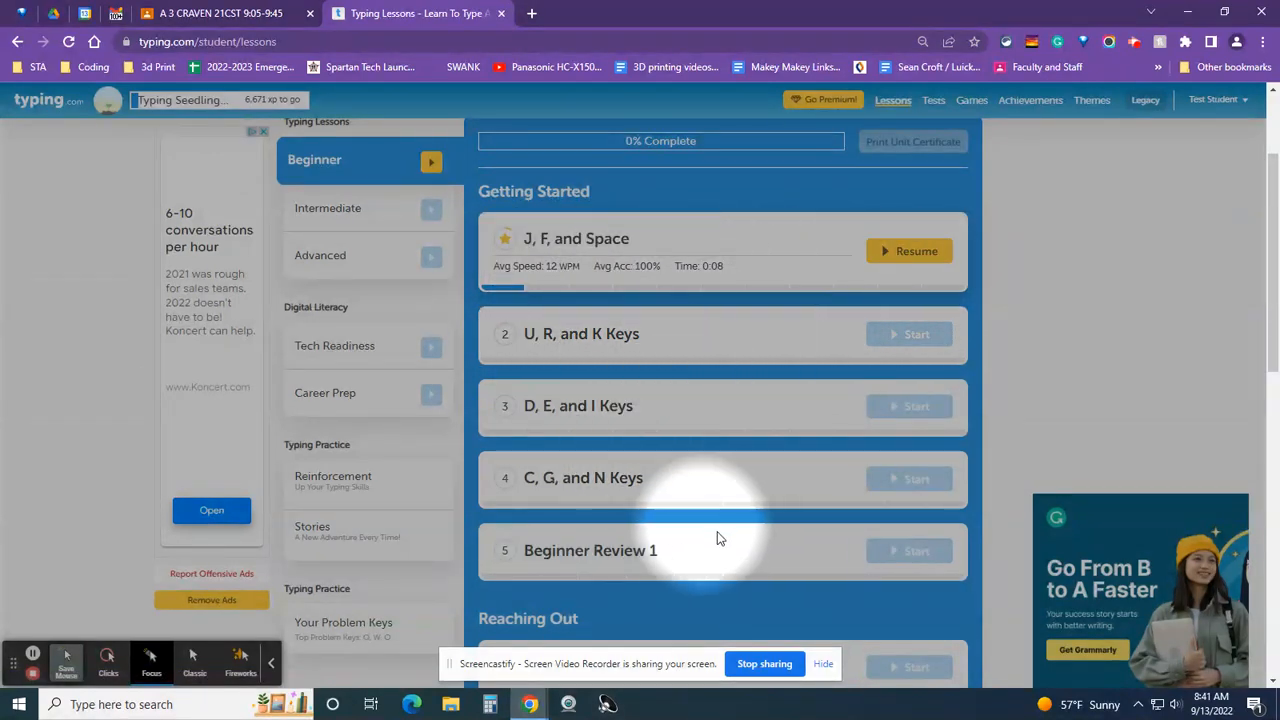
{"action": "scroll", "scroll_direction": "down", "scroll_amount": 3}
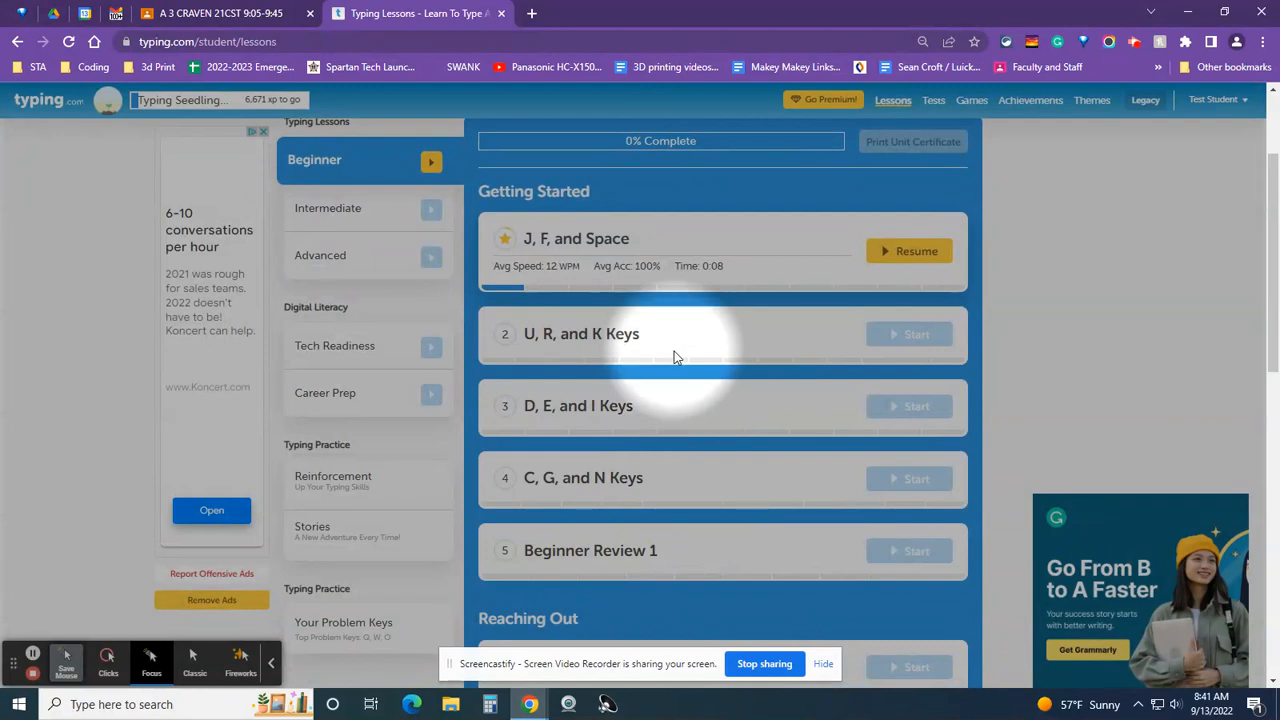
{"action": "scroll", "scroll_direction": "down", "scroll_amount": 3}
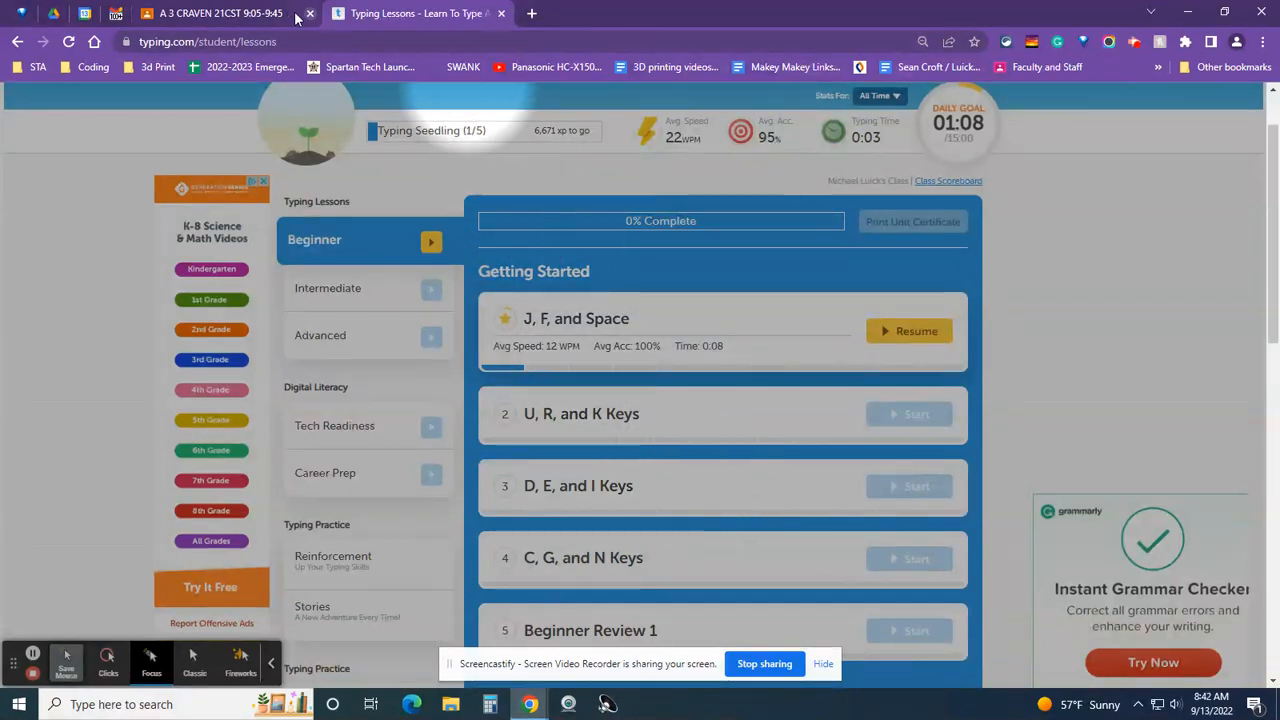
Switch back to the Keyboarding - Typing.com assignment in Google Classroom.
{"action": "left_click", "coordinate": [200, 12]}
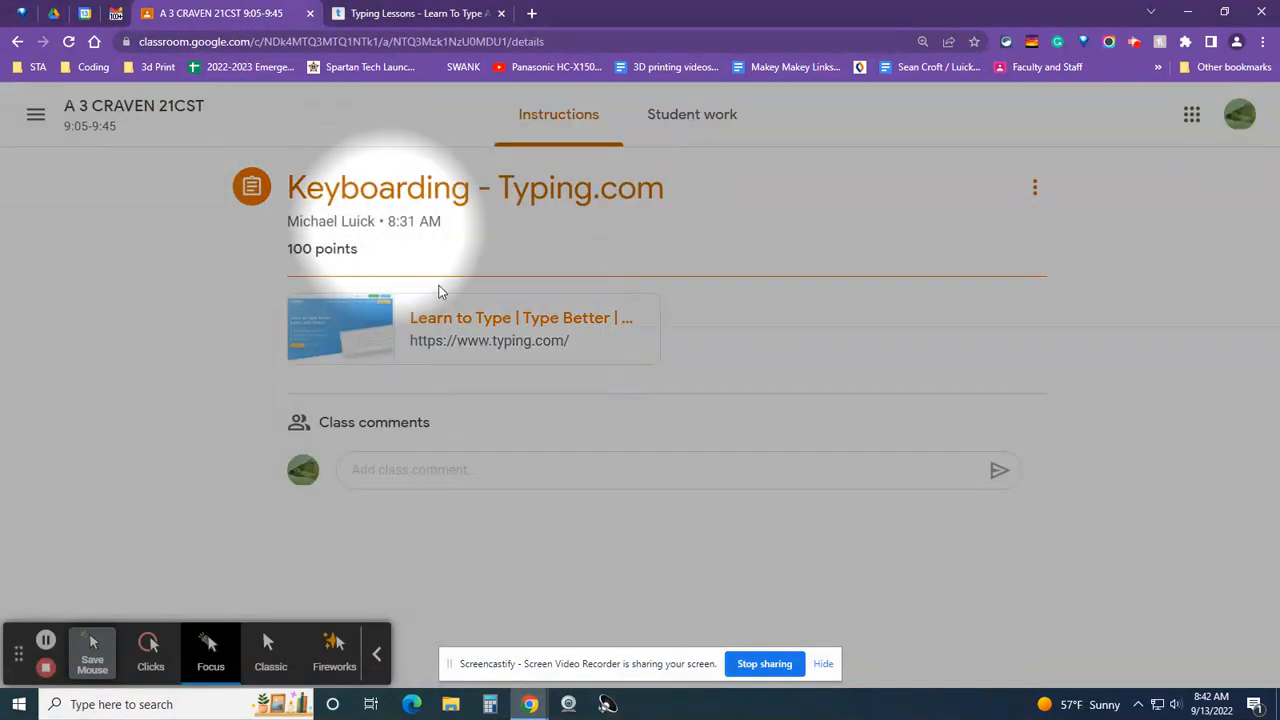